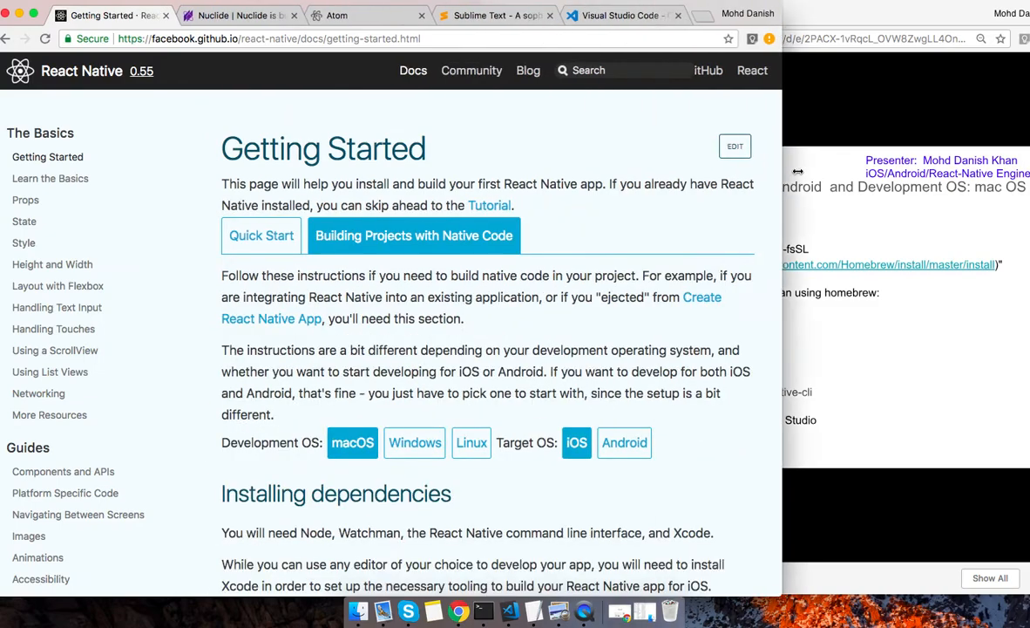
# In a new tab, search Google for 'react native' from the address bar.
pyautogui.click(742, 14)
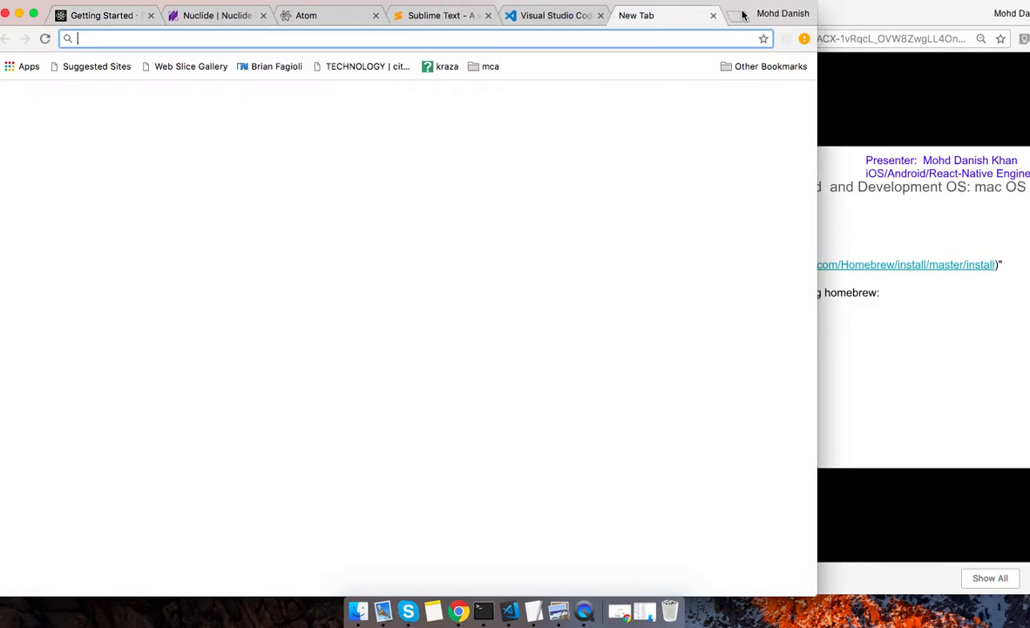
pyautogui.write('regular-expressions.info')
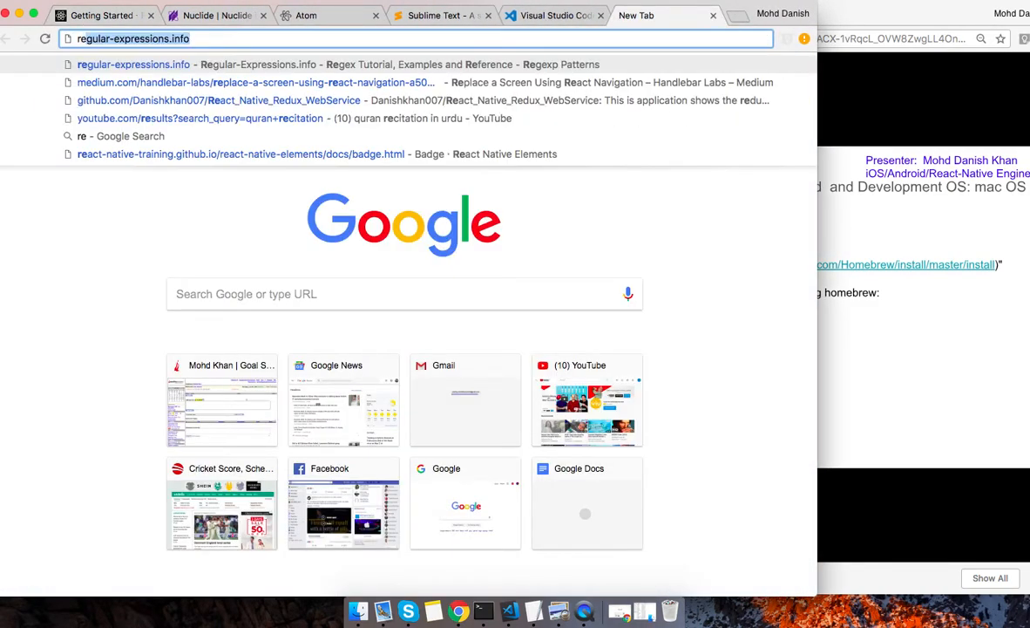
pyautogui.write('react')
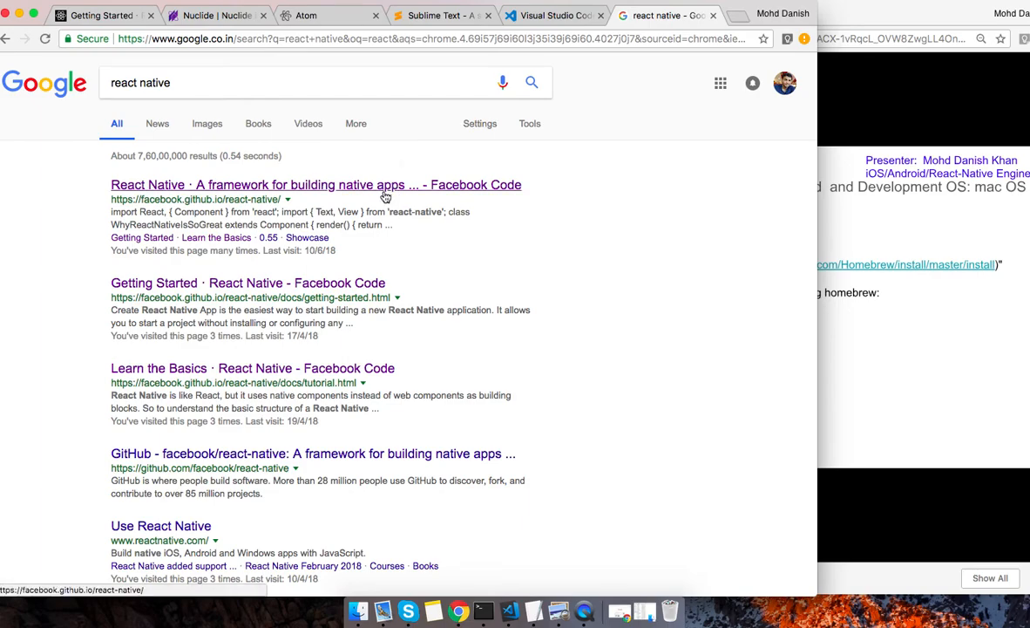
# Go from the top React Native search result to its Get Started docs page.
pyautogui.click(315, 184)
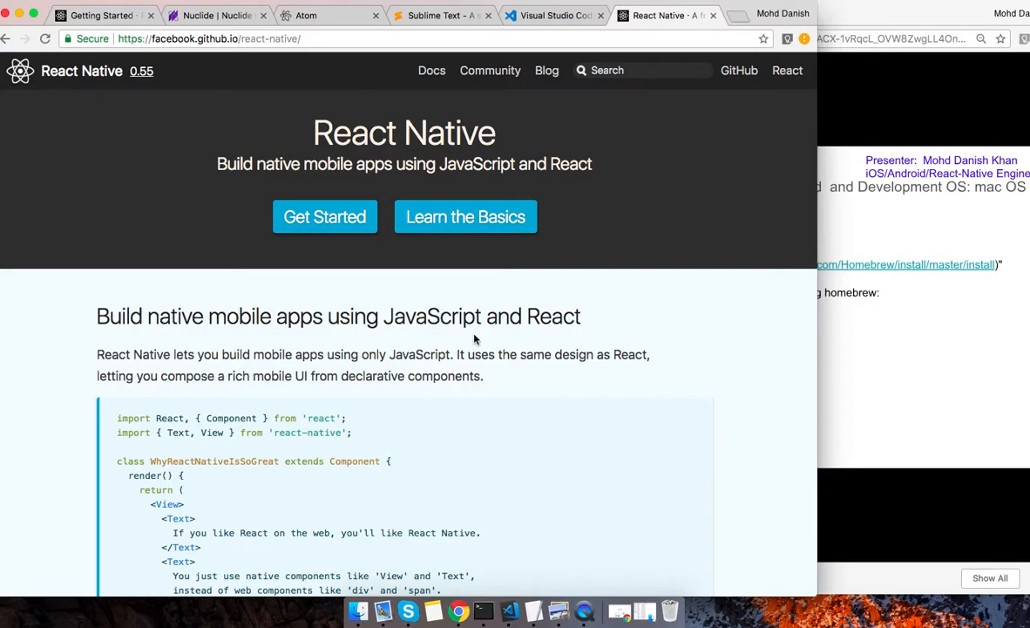
pyautogui.moveTo(347, 236)
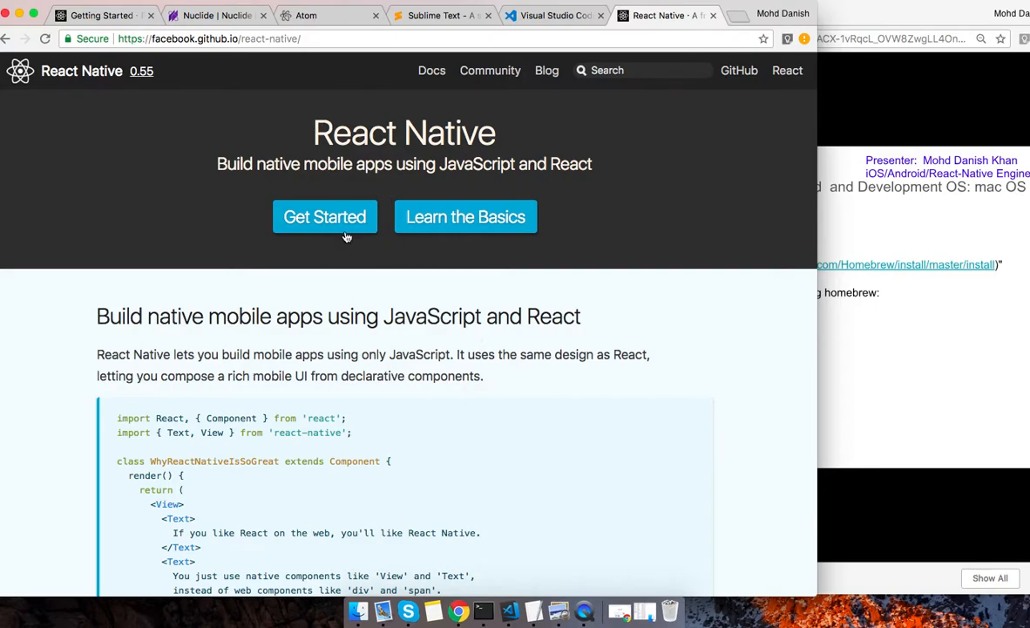
pyautogui.moveTo(324, 216)
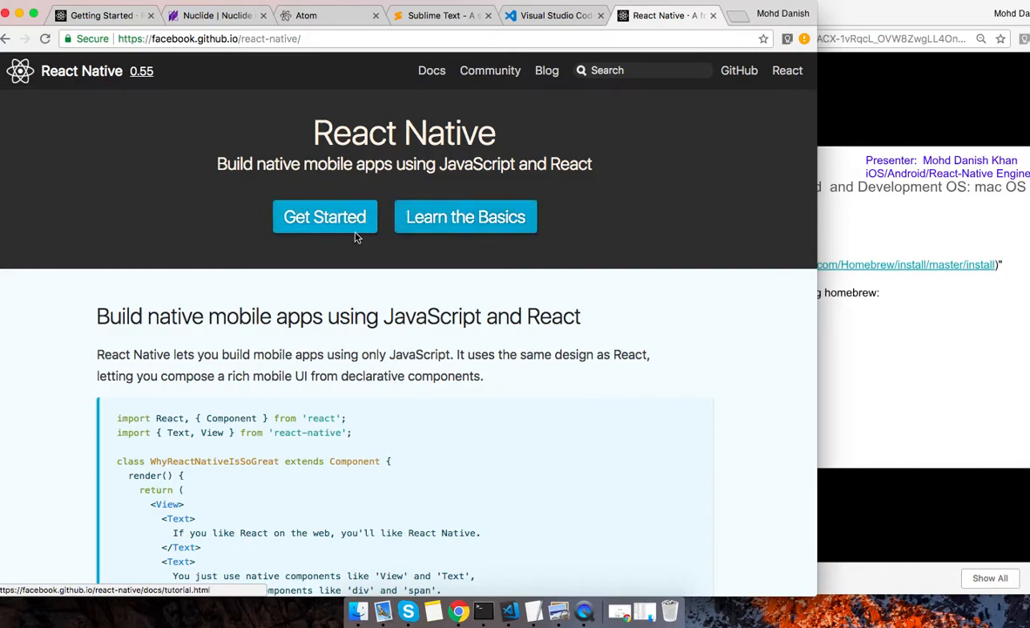
pyautogui.moveTo(324, 216)
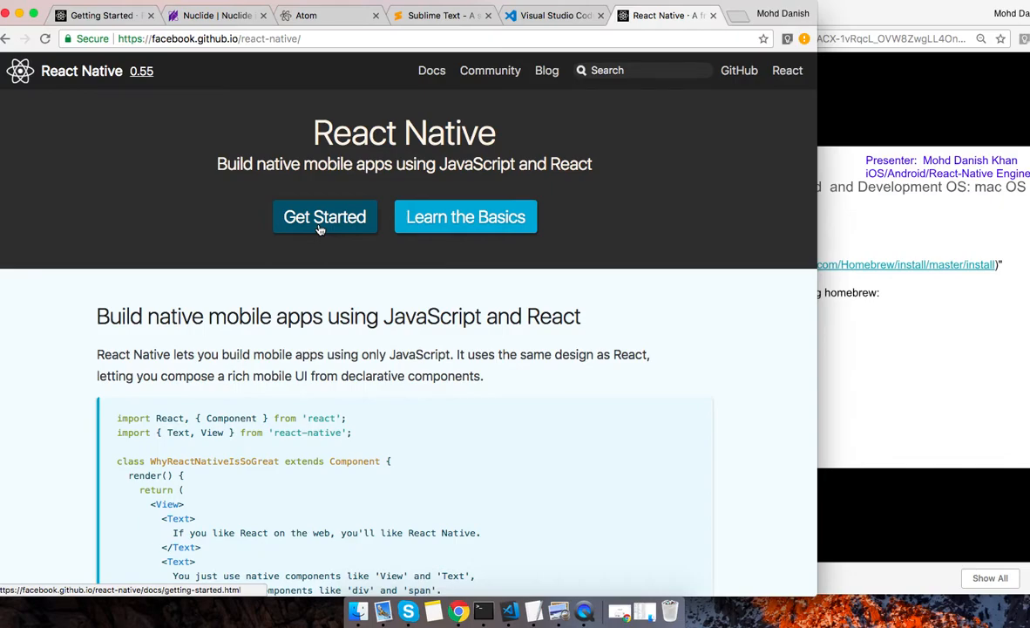
pyautogui.click(325, 216)
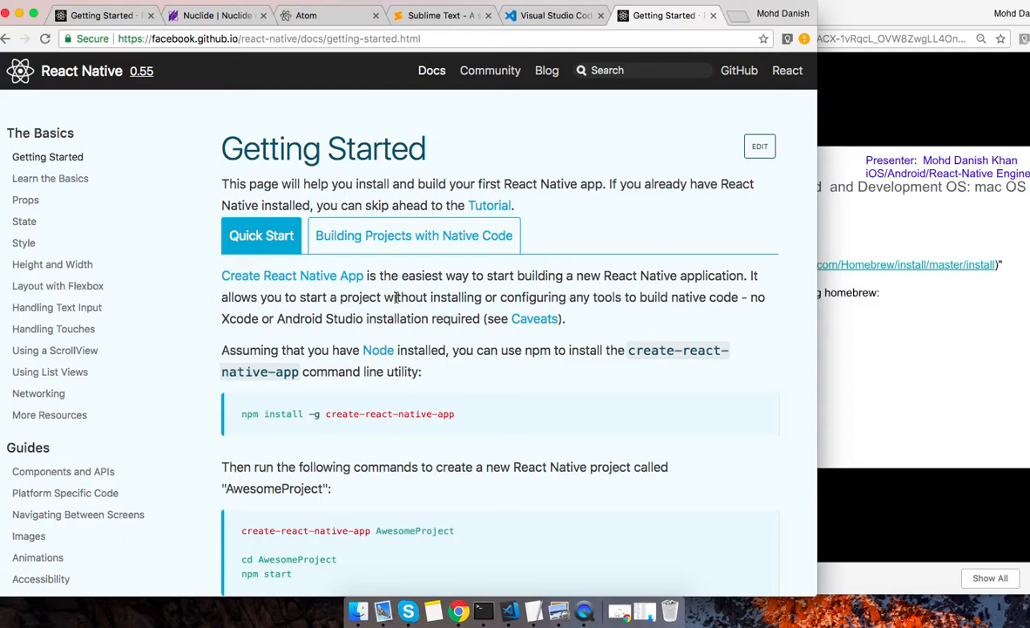
pyautogui.moveTo(349, 259)
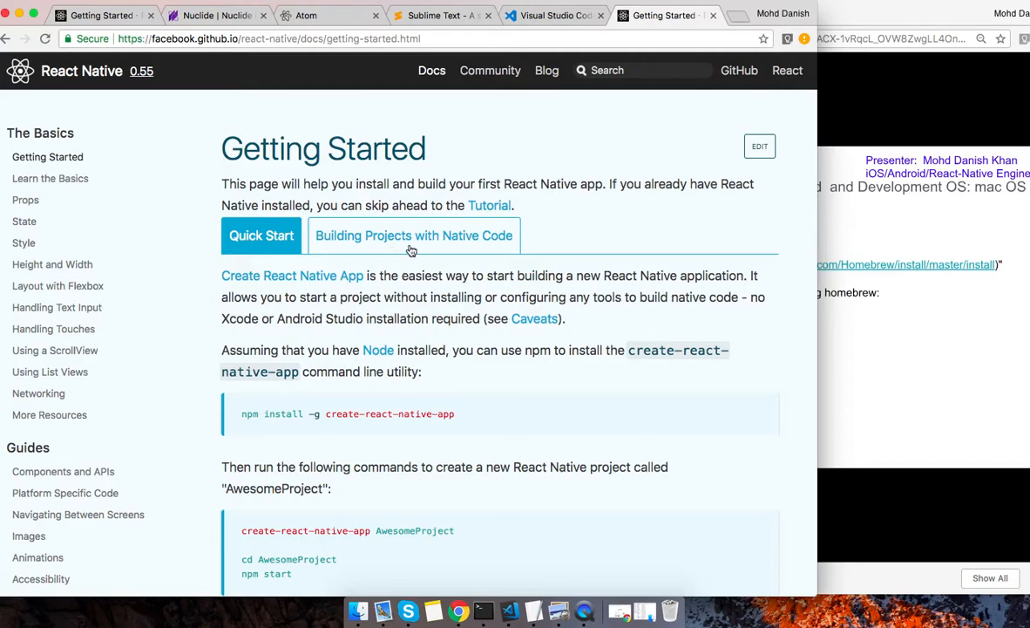
pyautogui.moveTo(440, 252)
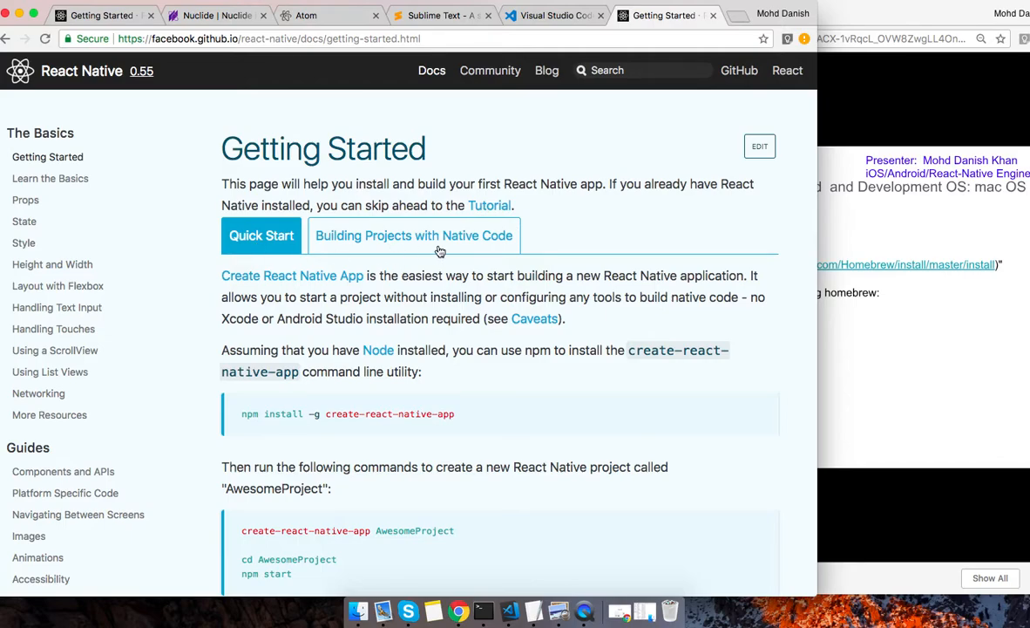
# Show 'Building Projects with Native Code' and scroll to Installing dependencies.
pyautogui.click(413, 235)
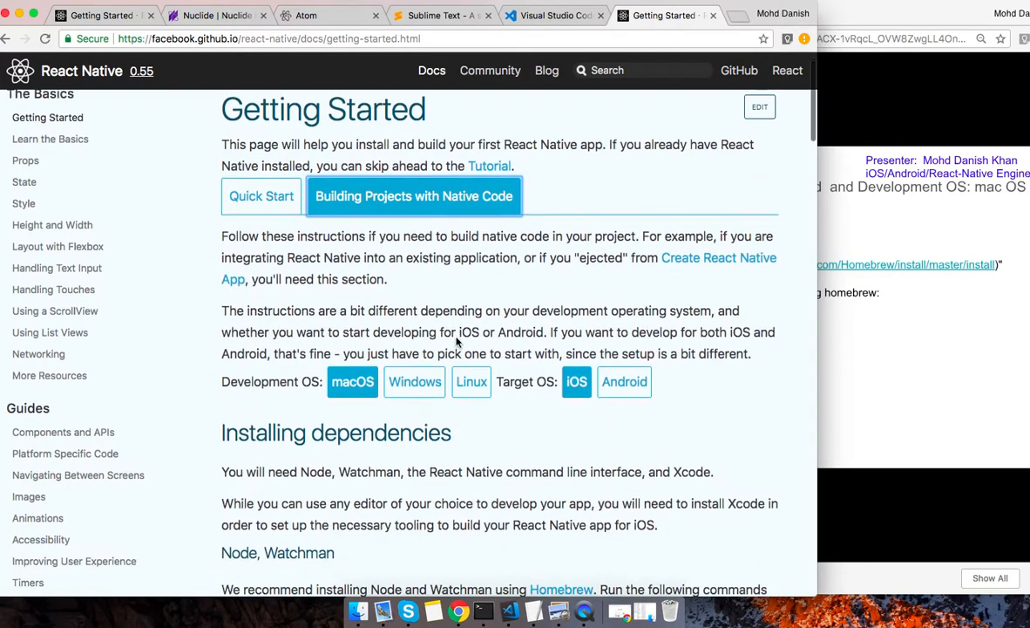
pyautogui.scroll(-3)
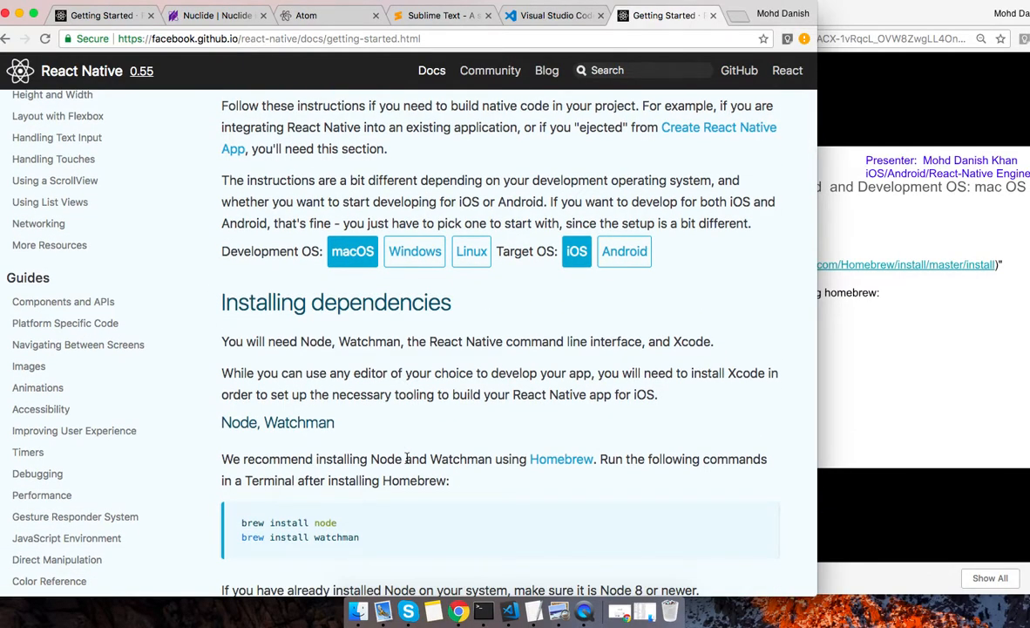
pyautogui.scroll(-3)
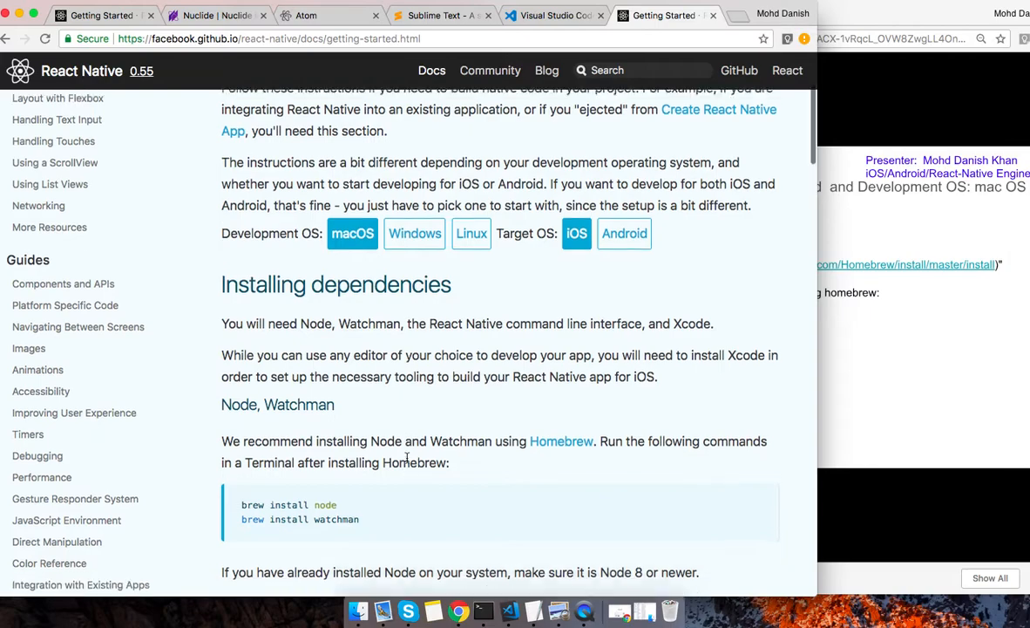
pyautogui.scroll(-3)
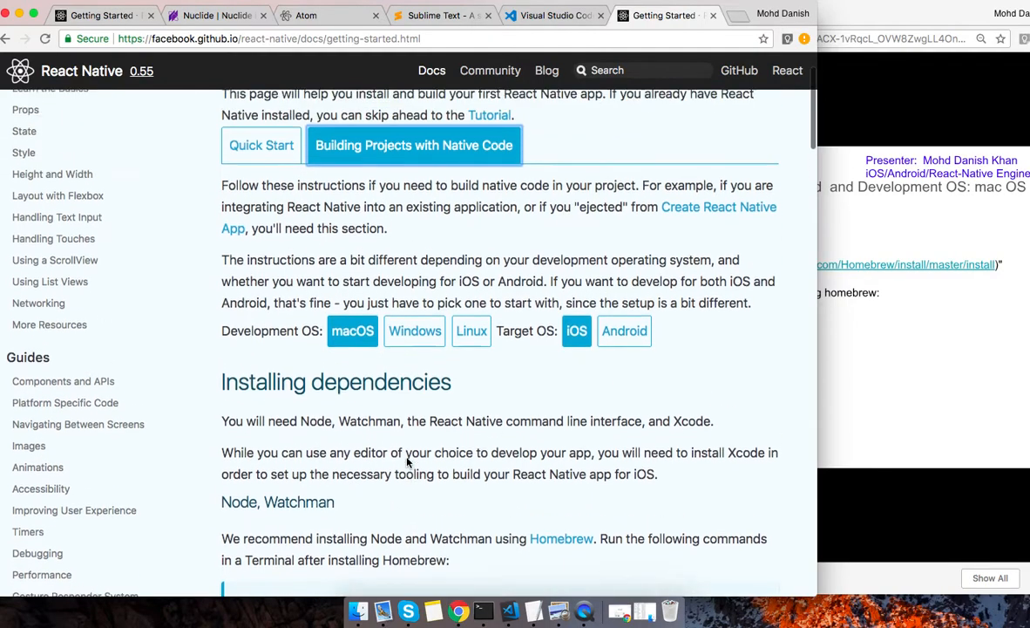
pyautogui.scroll(-3)
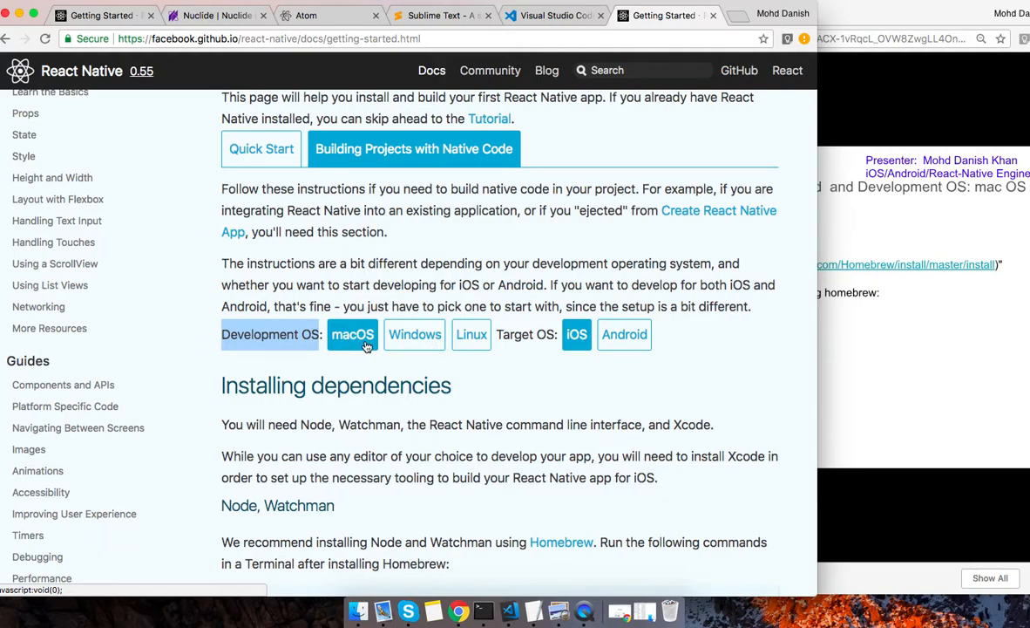
pyautogui.scroll(-3)
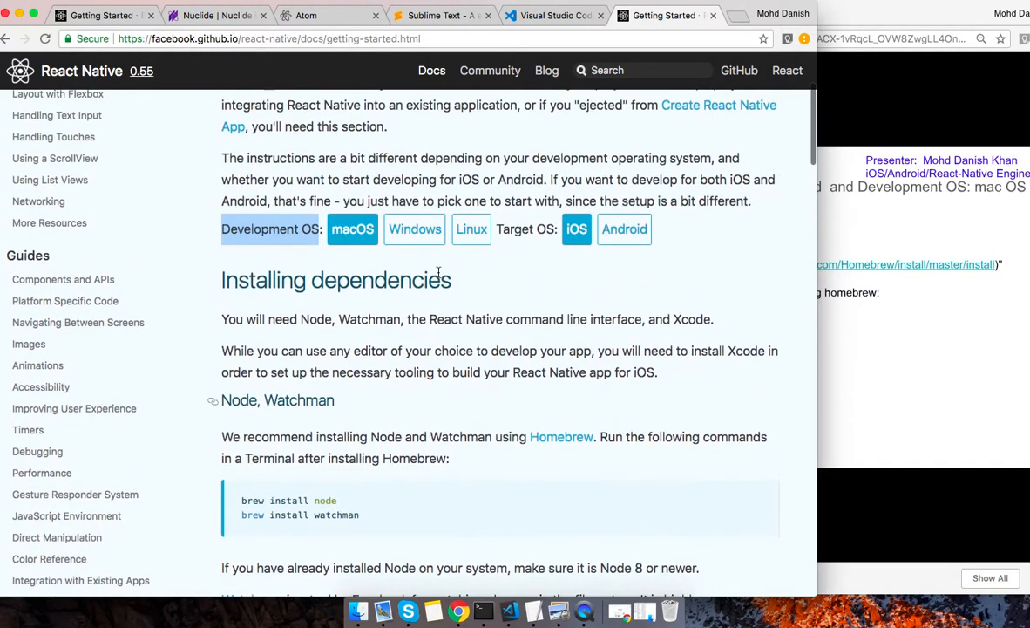
# Show the Windows development instructions with Android as the target.
pyautogui.click(414, 229)
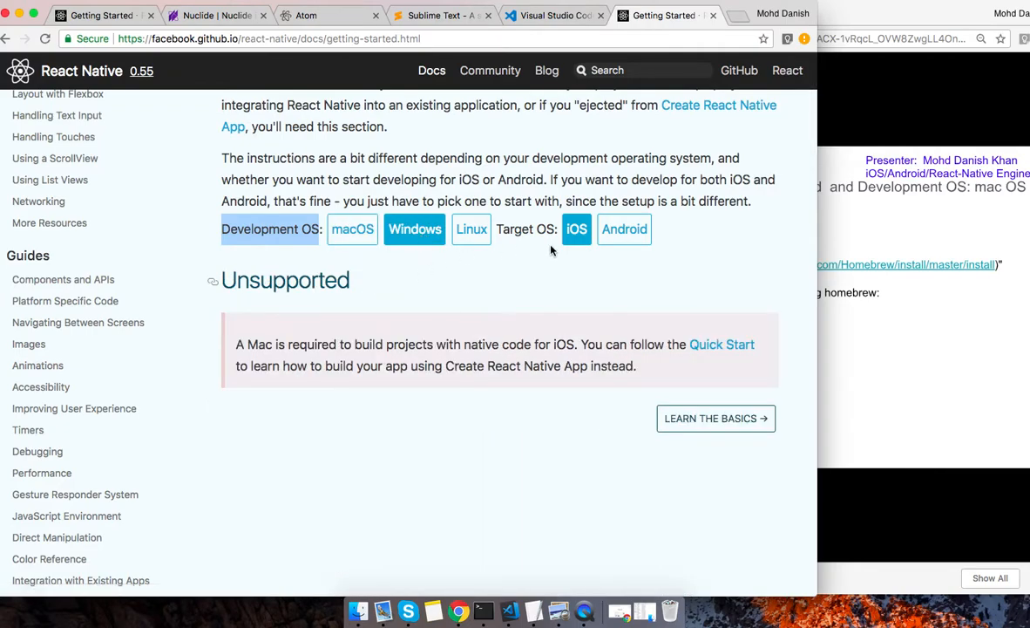
pyautogui.click(624, 229)
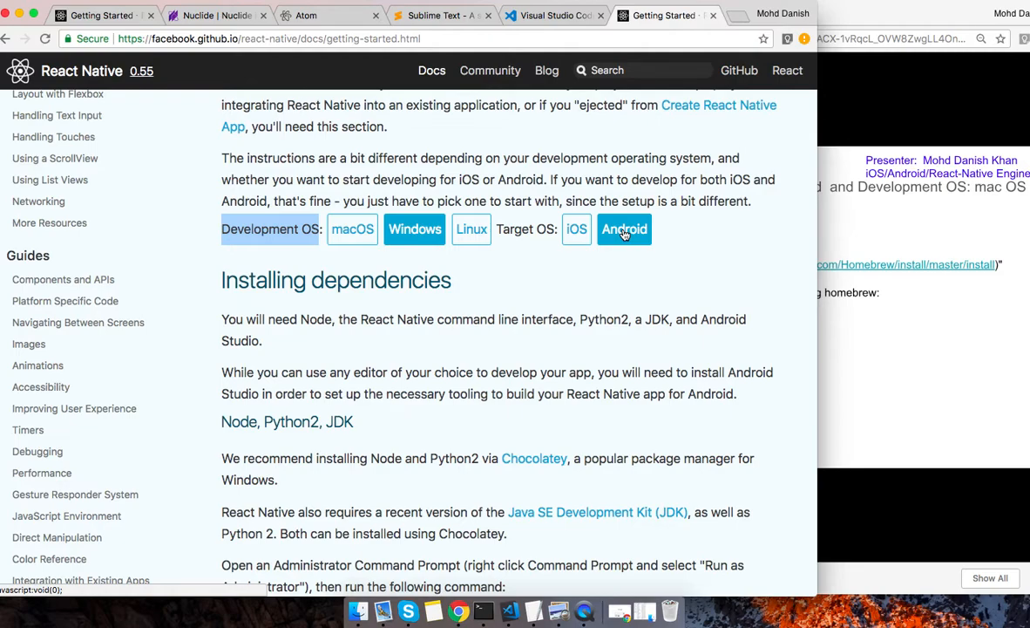
pyautogui.scroll(-3)
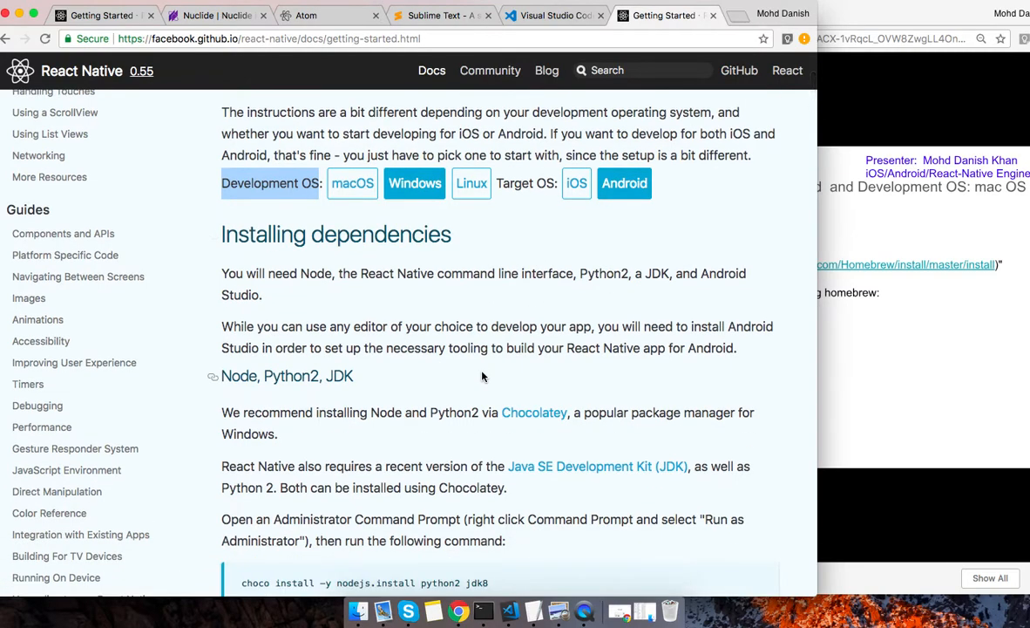
pyautogui.scroll(-3)
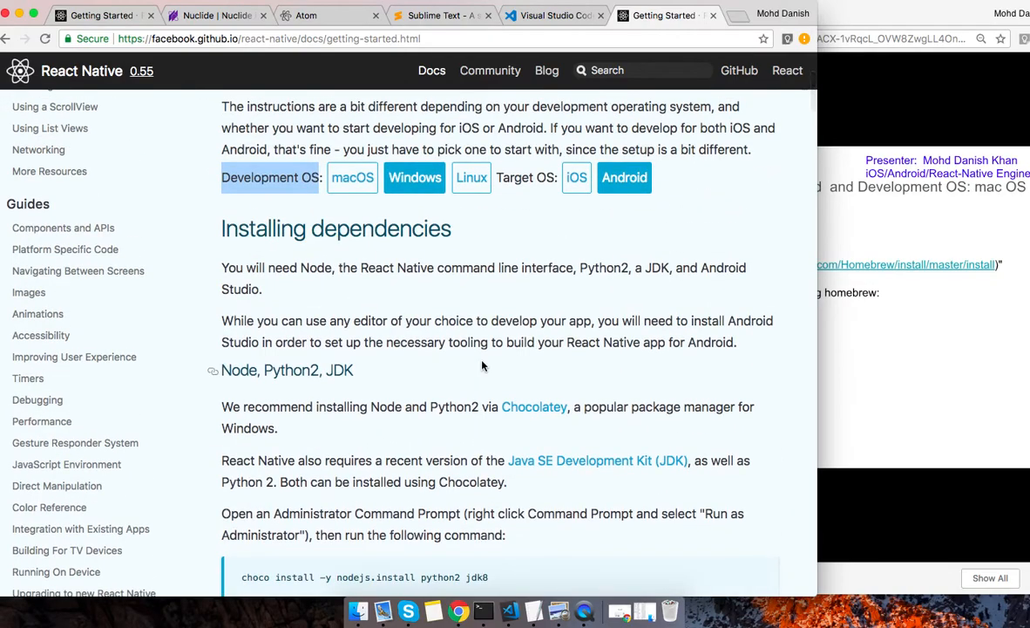
# Look over the Linux Android instructions, then return to the macOS instructions.
pyautogui.click(470, 177)
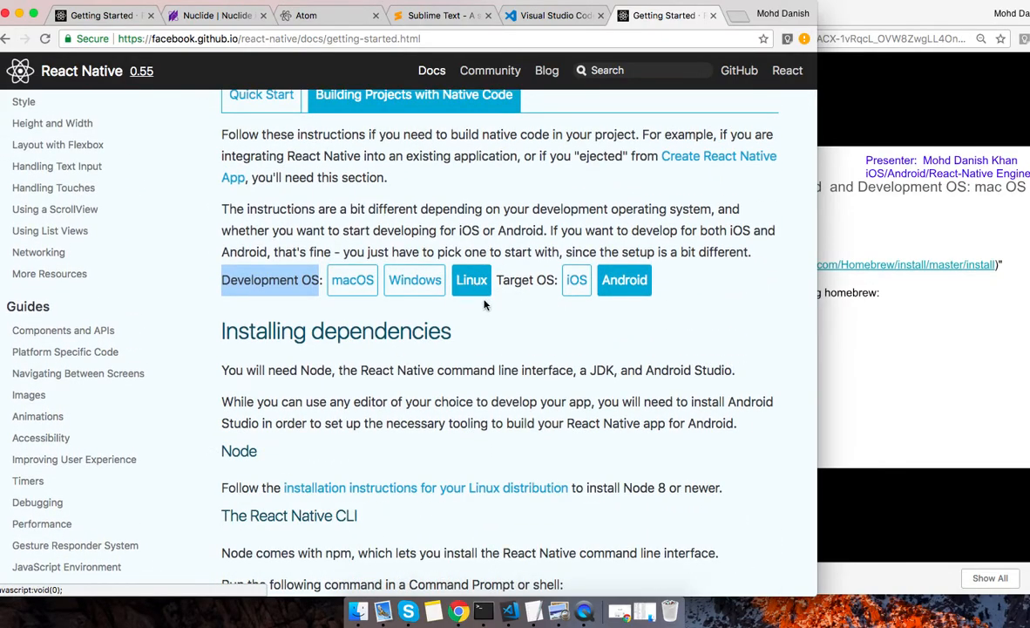
pyautogui.scroll(-3)
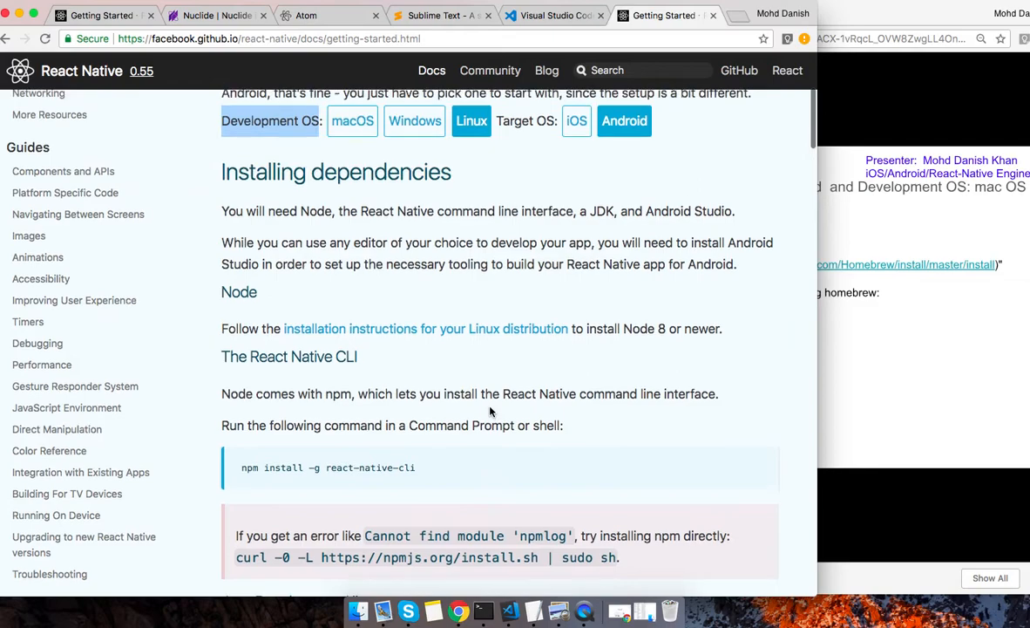
pyautogui.click(352, 224)
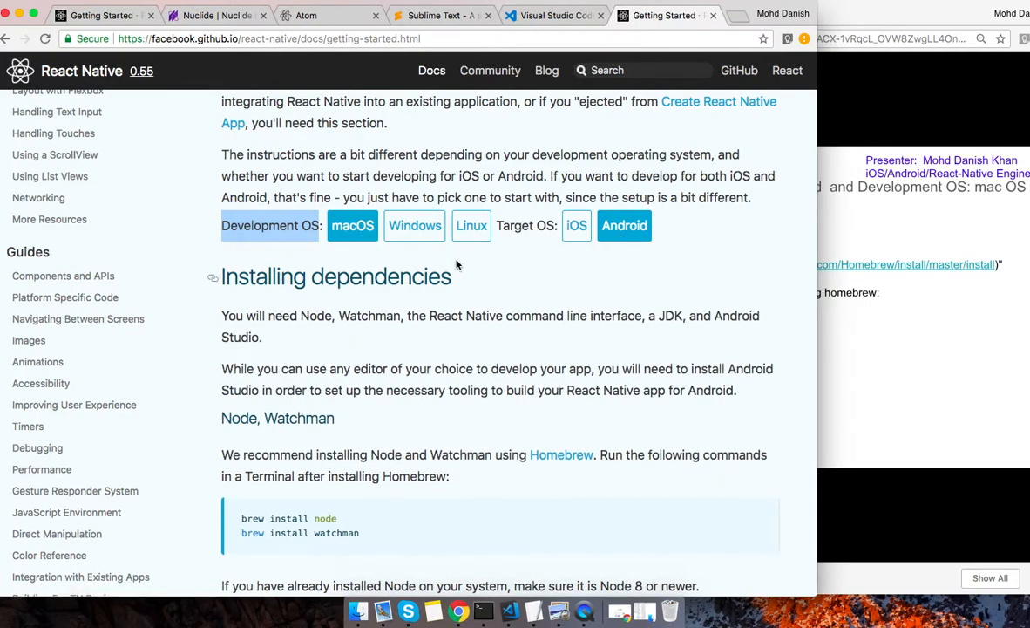
pyautogui.scroll(3)
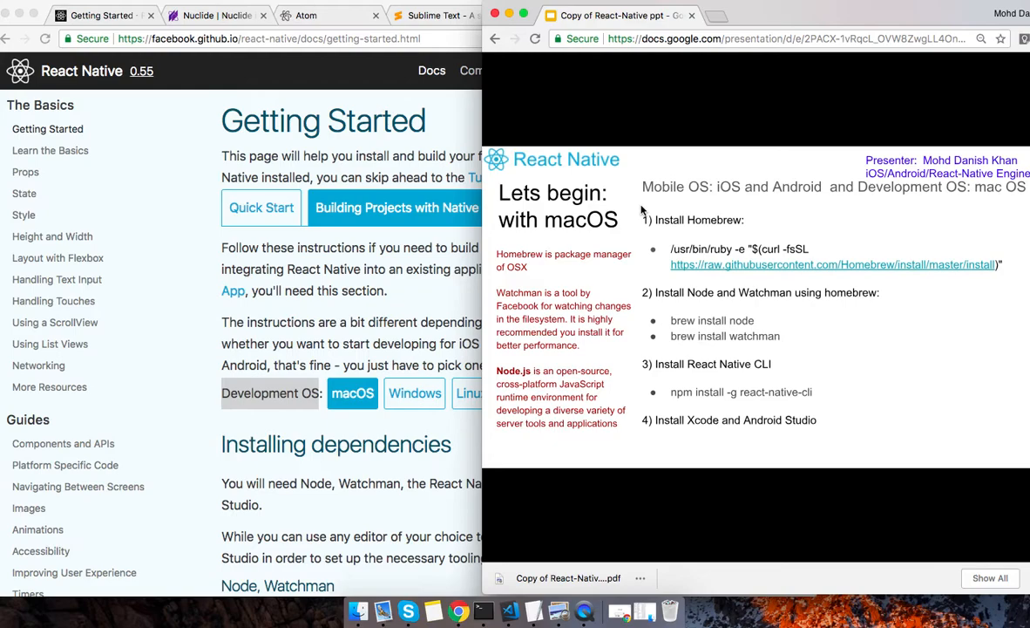
pyautogui.scroll(-3)
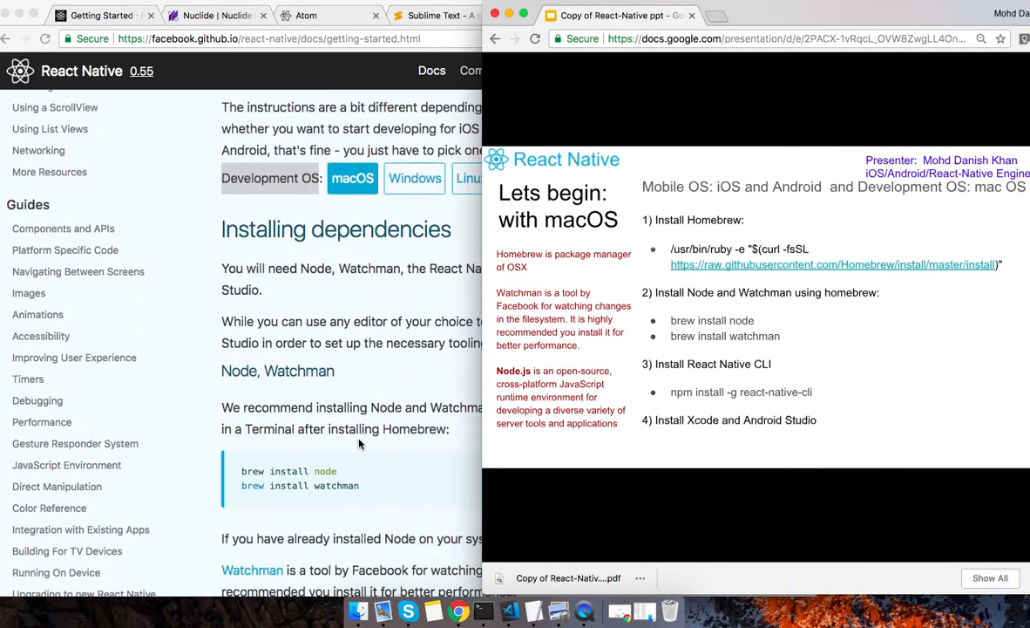
pyautogui.scroll(-3)
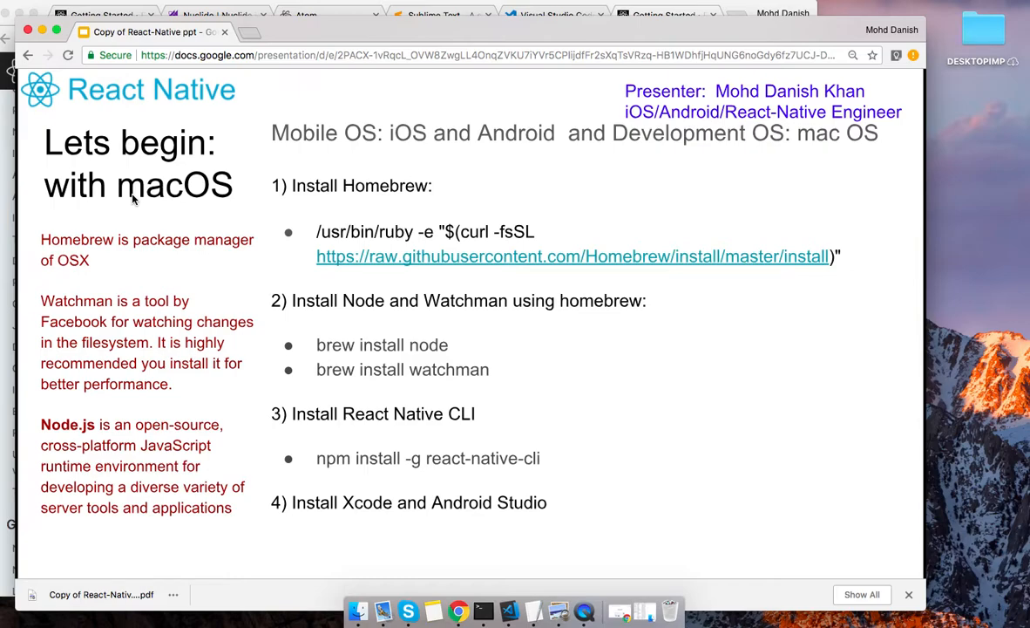
pyautogui.moveTo(404, 186)
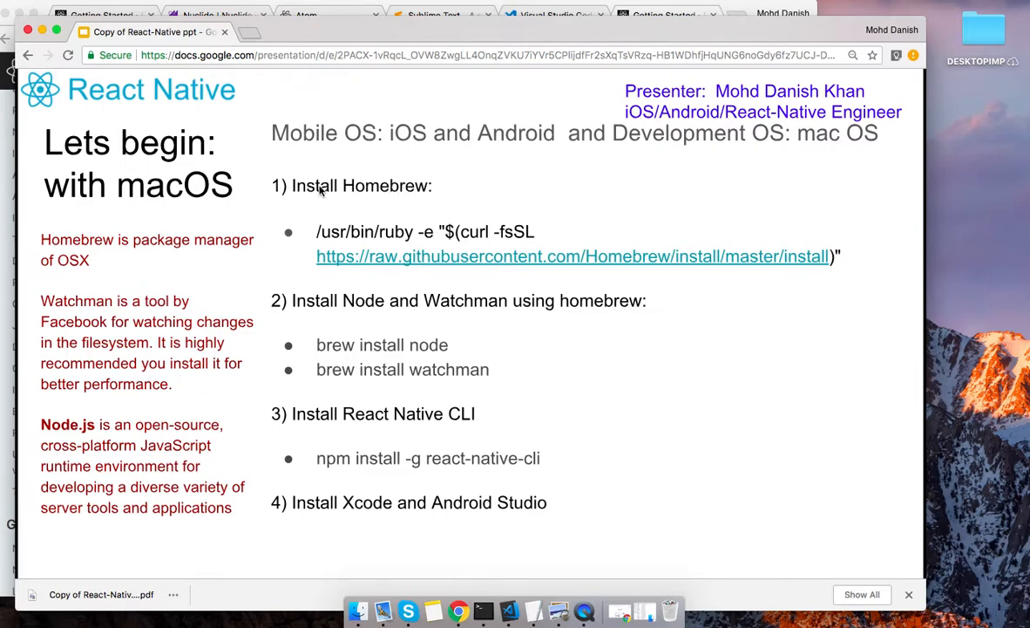
pyautogui.moveTo(343, 193)
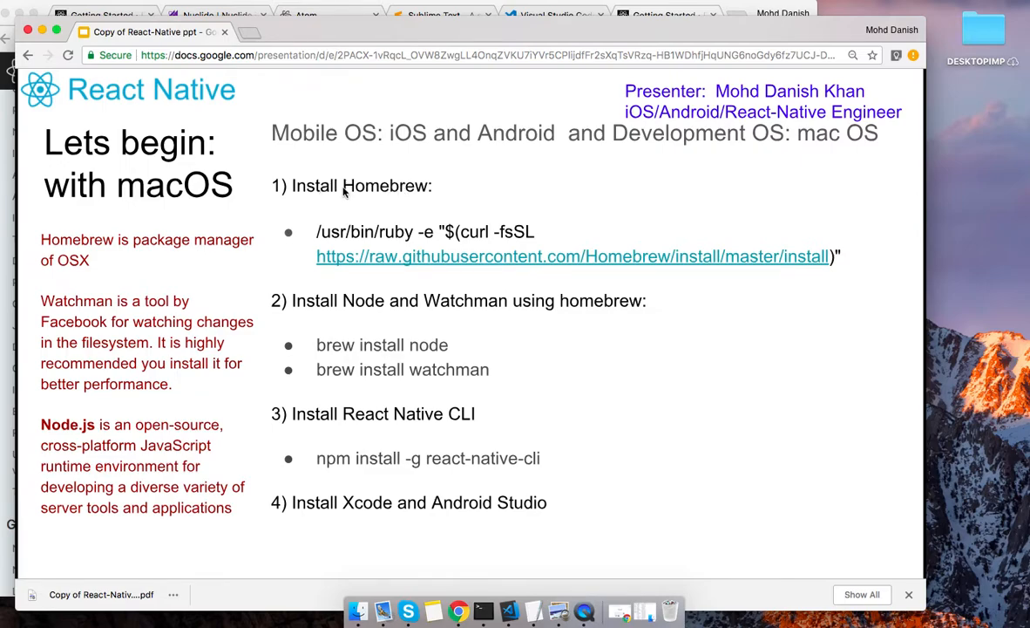
pyautogui.moveTo(172, 276)
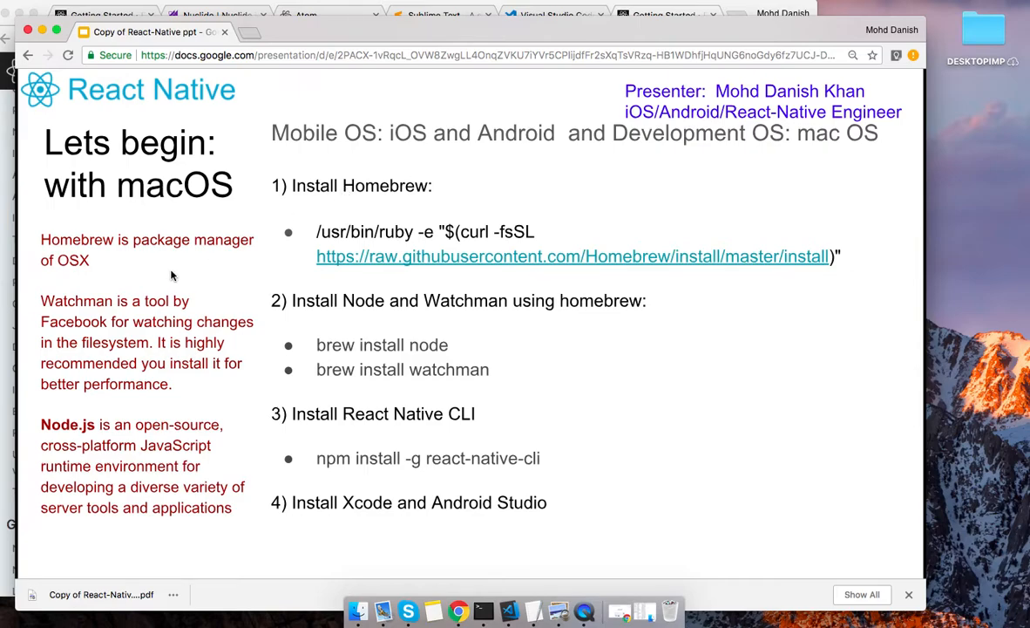
pyautogui.moveTo(151, 289)
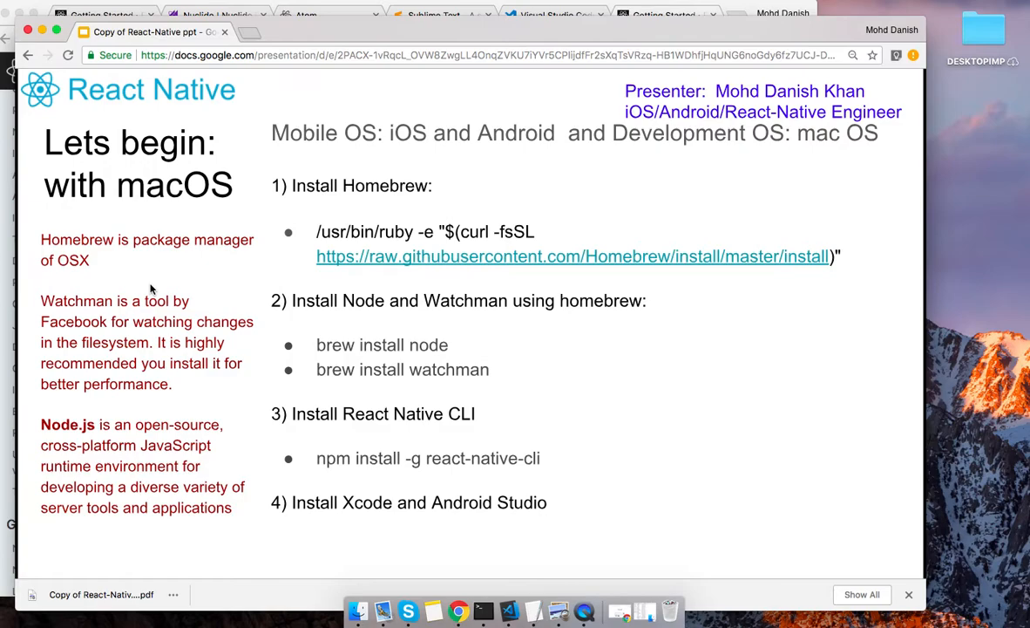
pyautogui.moveTo(341, 203)
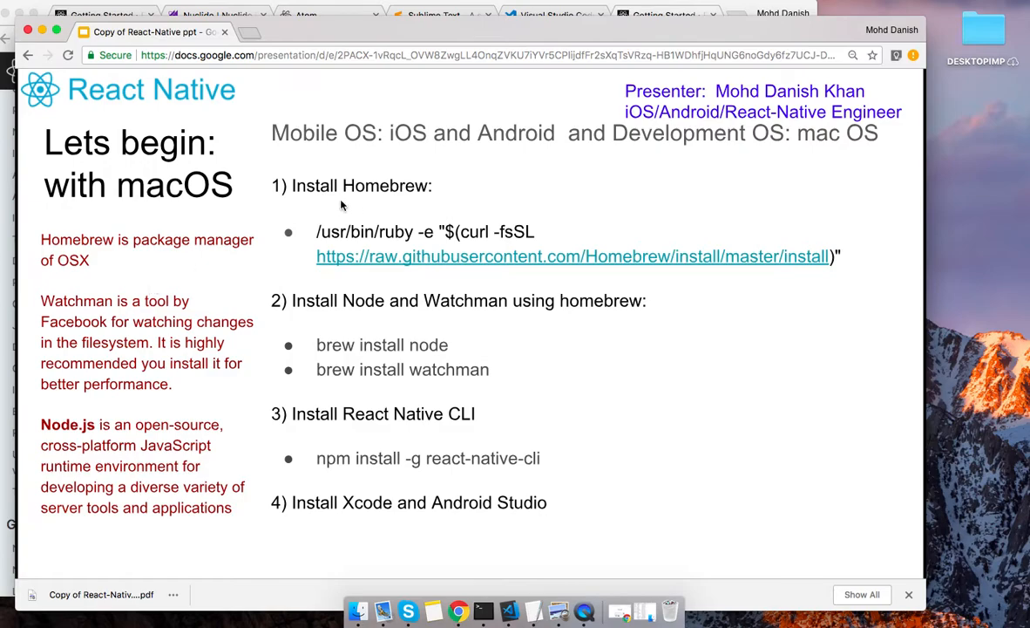
pyautogui.moveTo(315, 190)
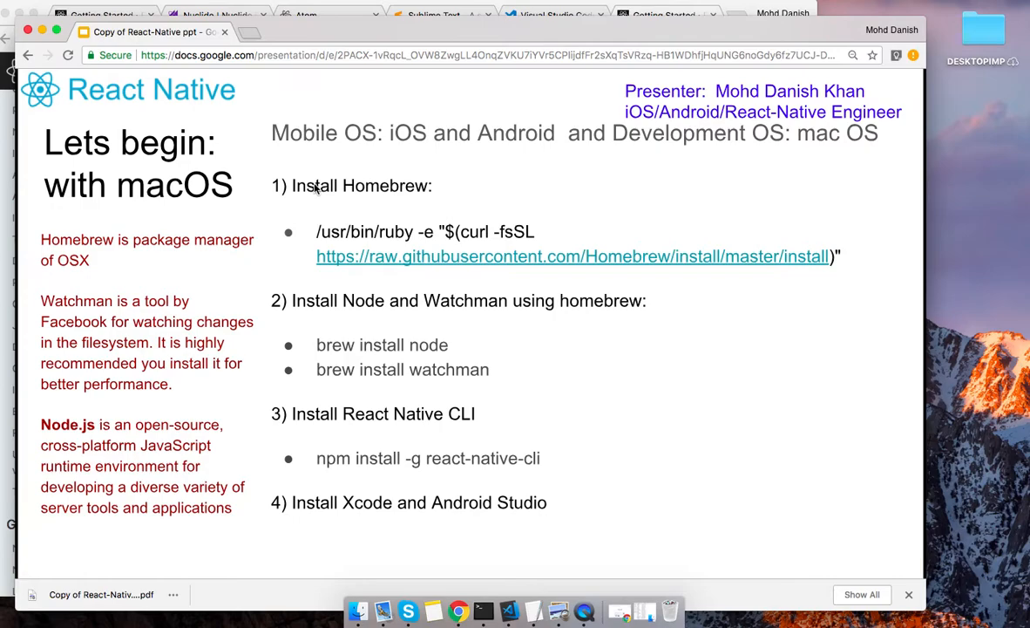
pyautogui.moveTo(309, 194)
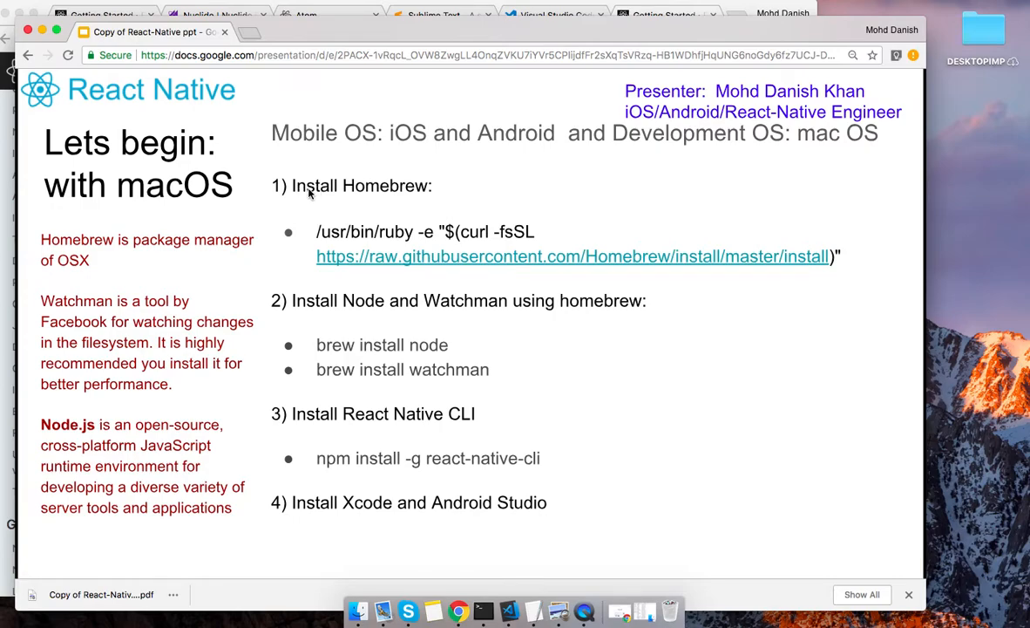
pyautogui.moveTo(440, 195)
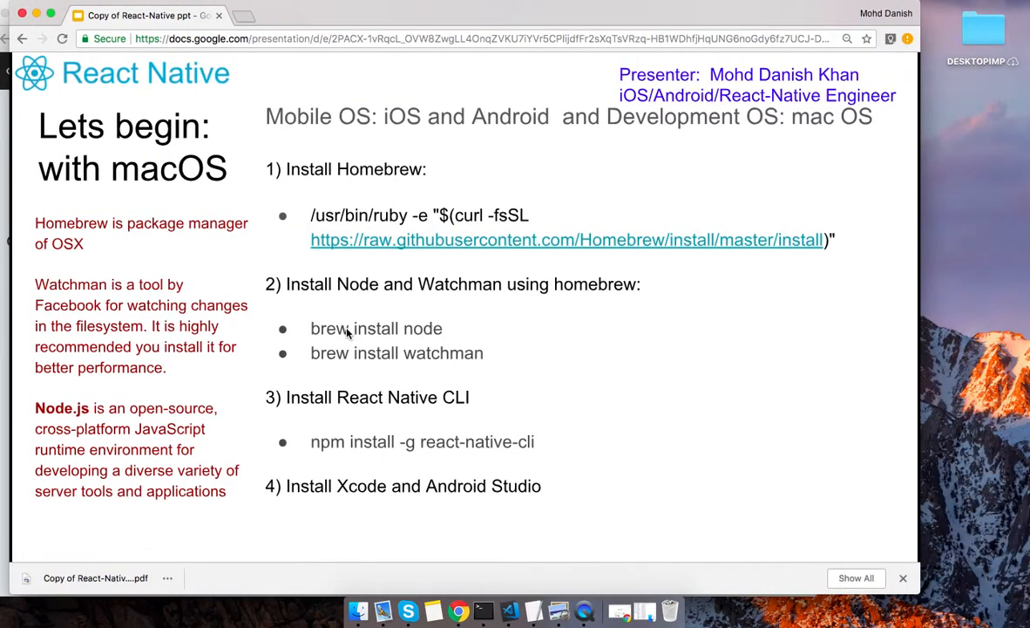
pyautogui.moveTo(330, 339)
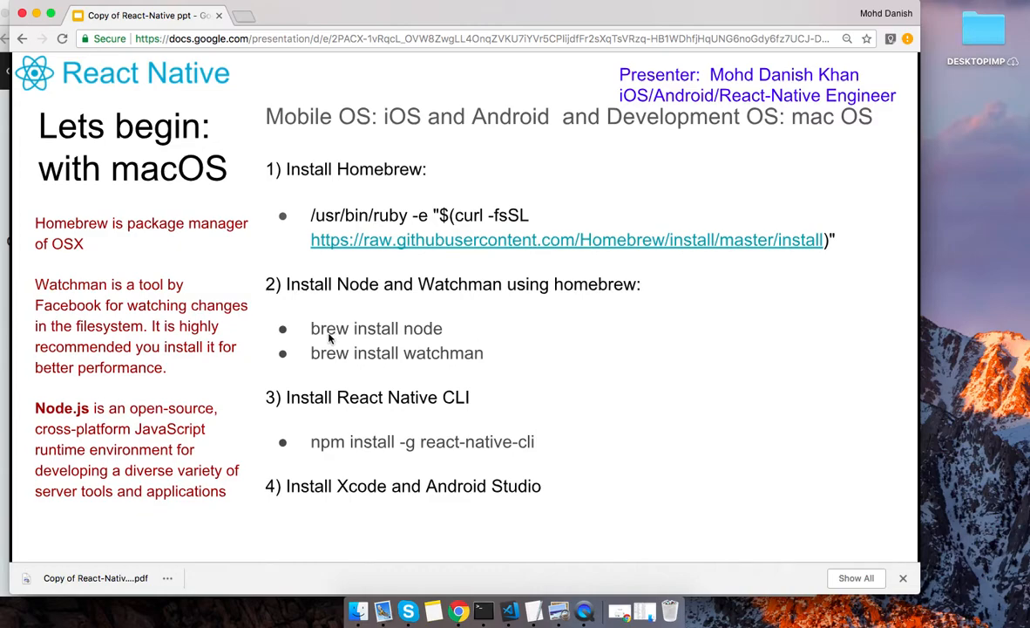
pyautogui.moveTo(327, 335)
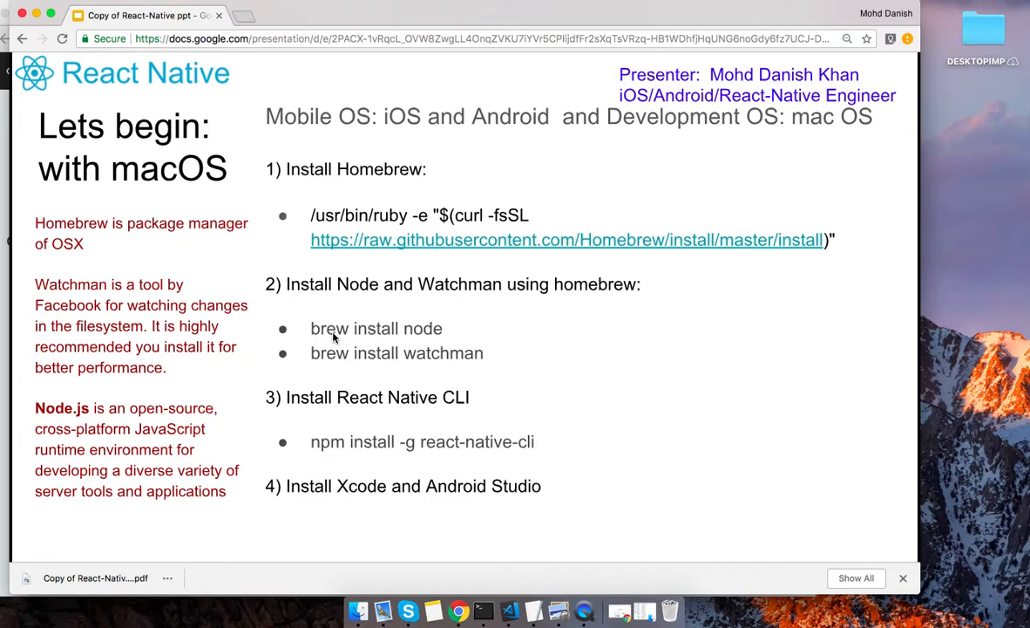
pyautogui.moveTo(299, 299)
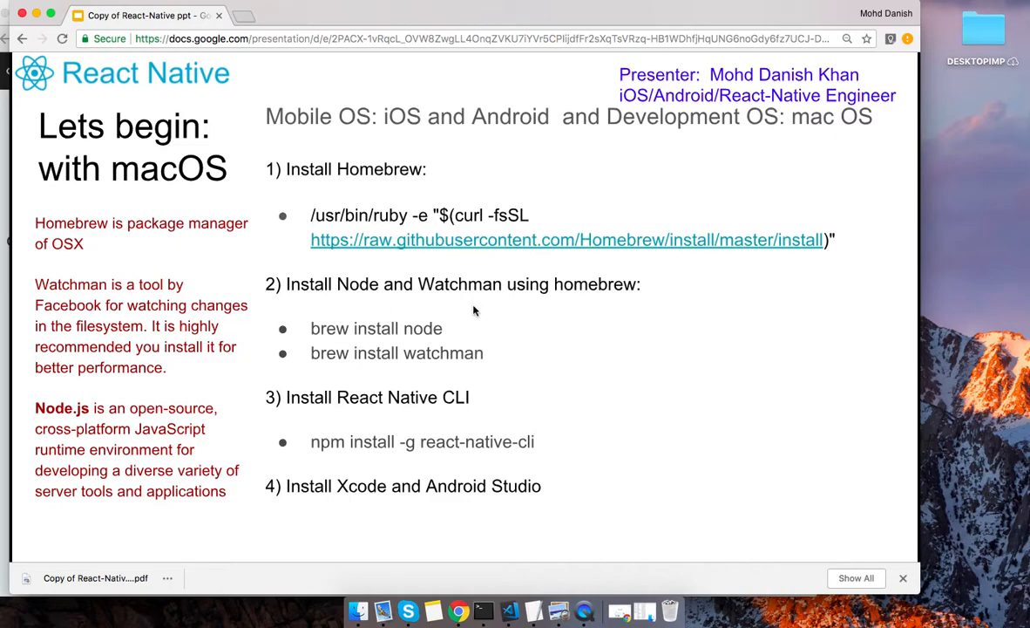
pyautogui.moveTo(446, 294)
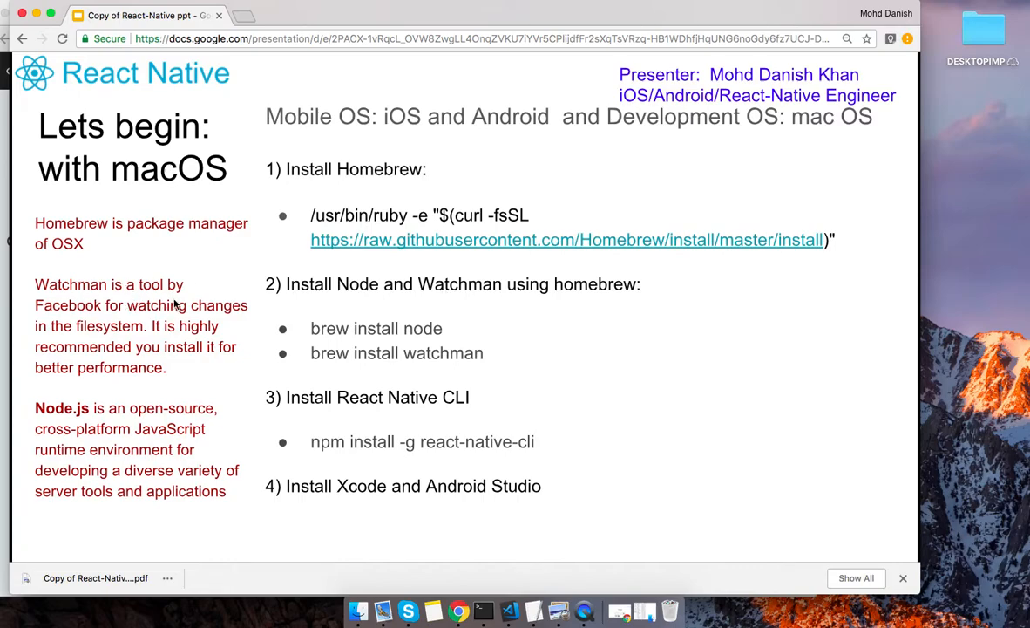
pyautogui.moveTo(174, 302)
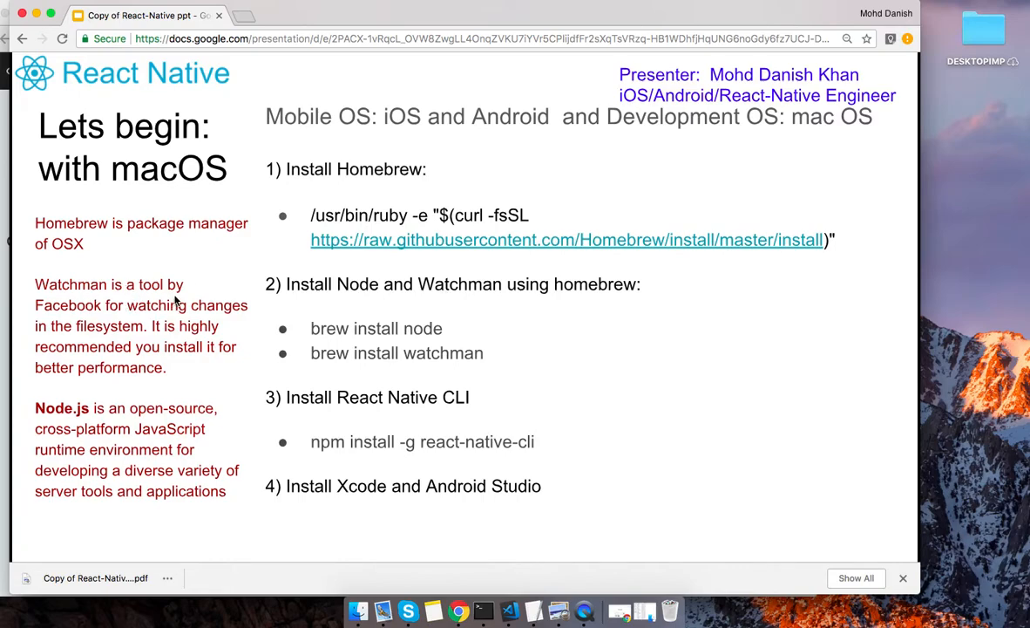
pyautogui.moveTo(218, 316)
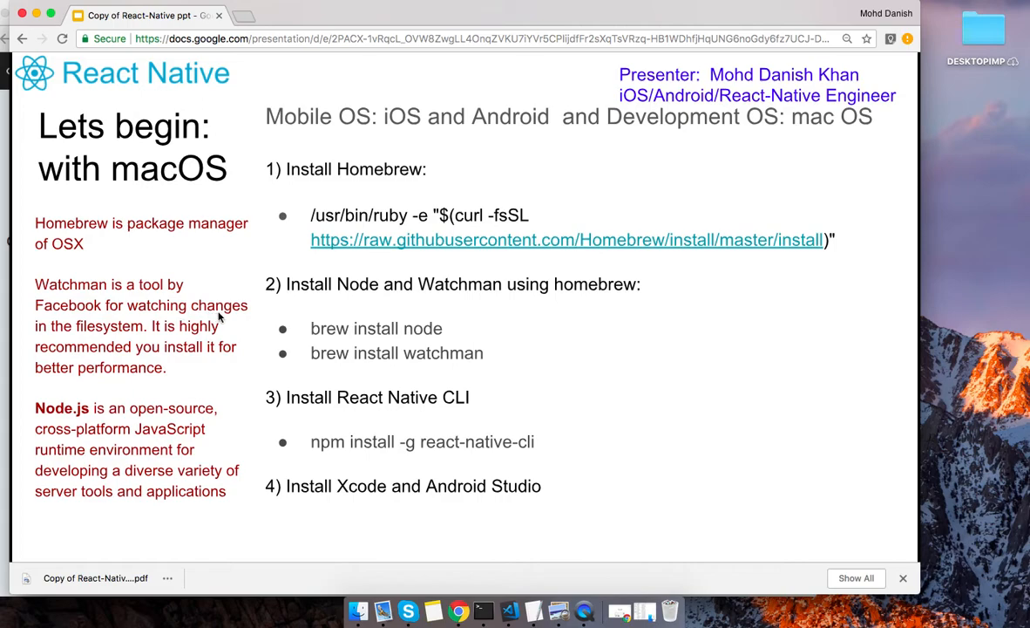
pyautogui.moveTo(169, 358)
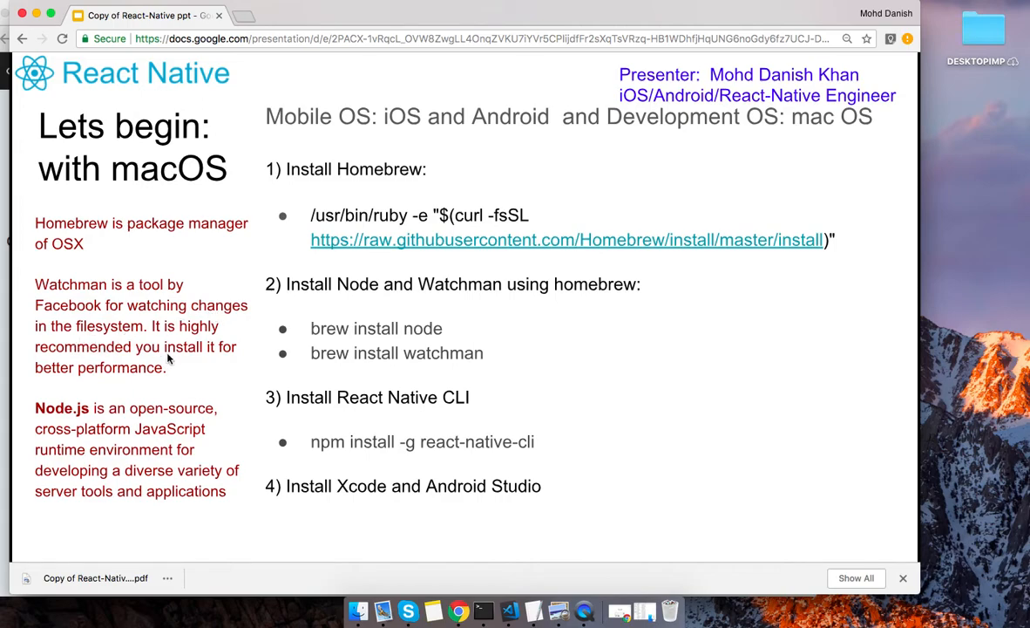
pyautogui.moveTo(215, 383)
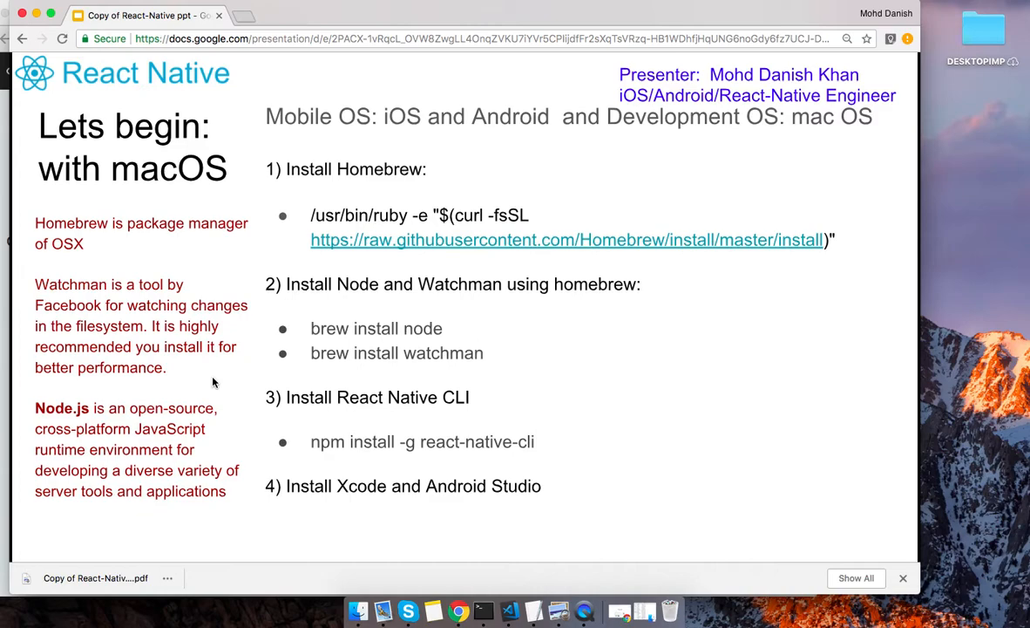
pyautogui.moveTo(431, 363)
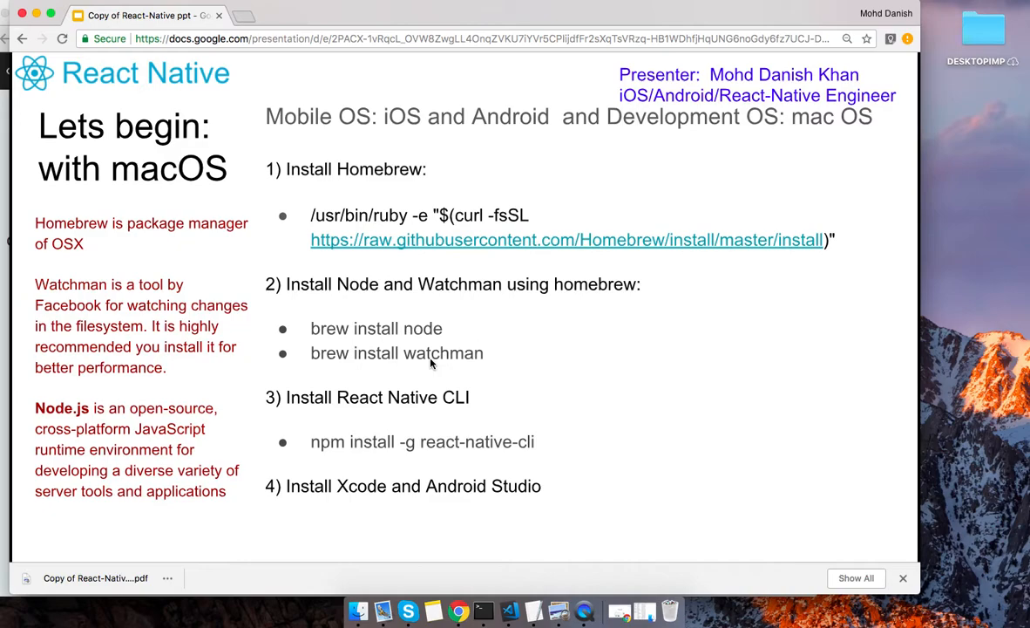
pyautogui.moveTo(388, 340)
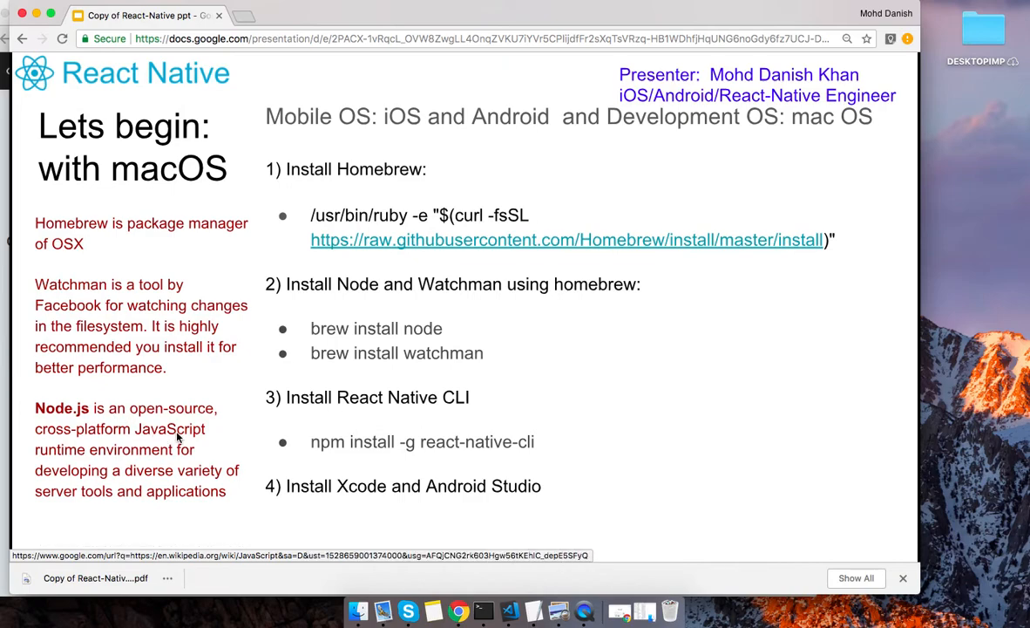
pyautogui.moveTo(316, 425)
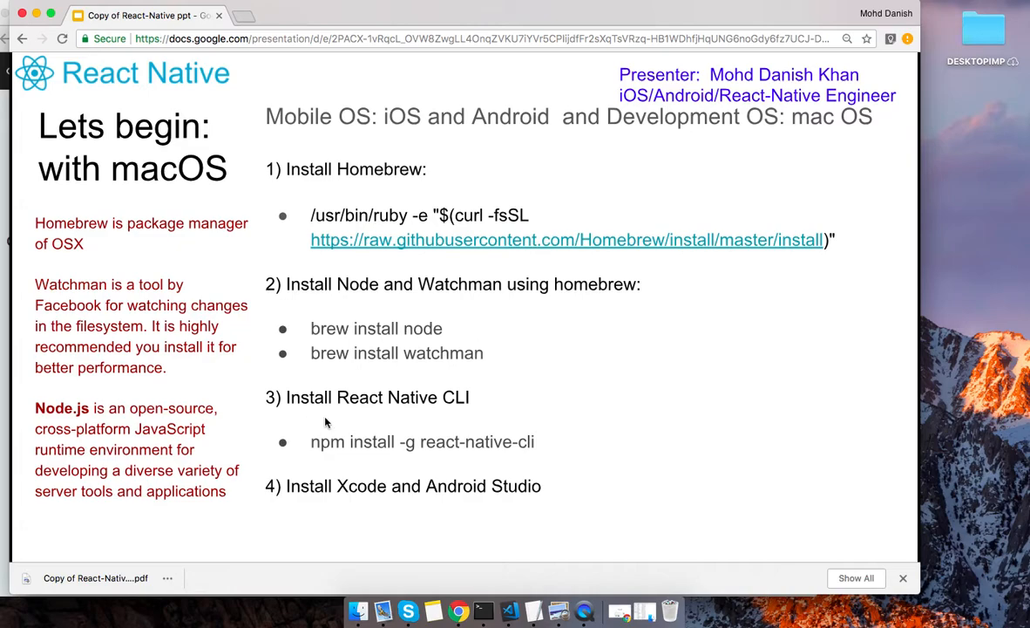
pyautogui.moveTo(325, 419)
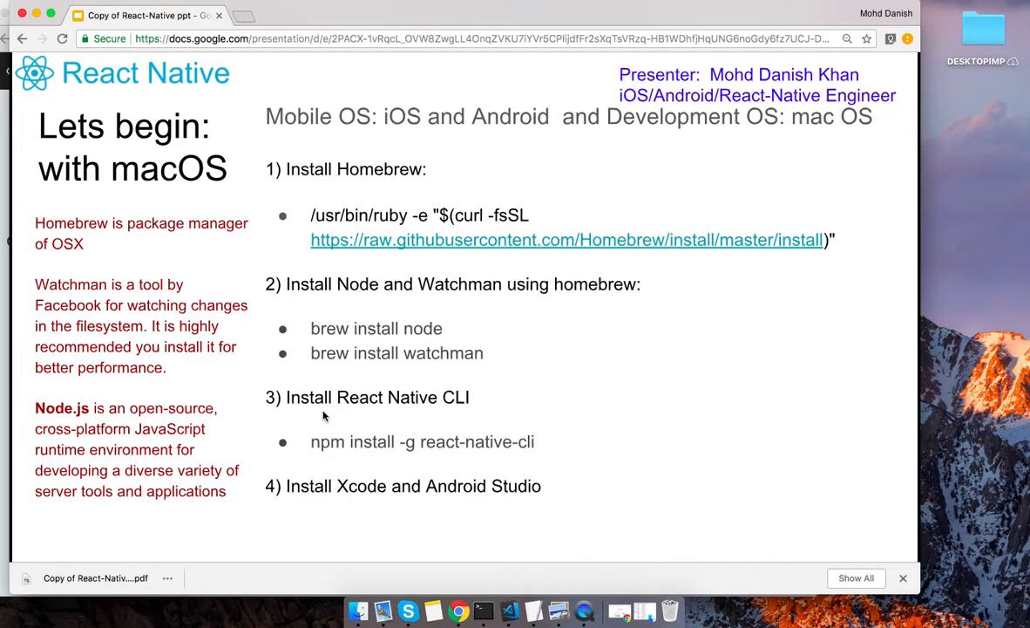
pyautogui.moveTo(479, 411)
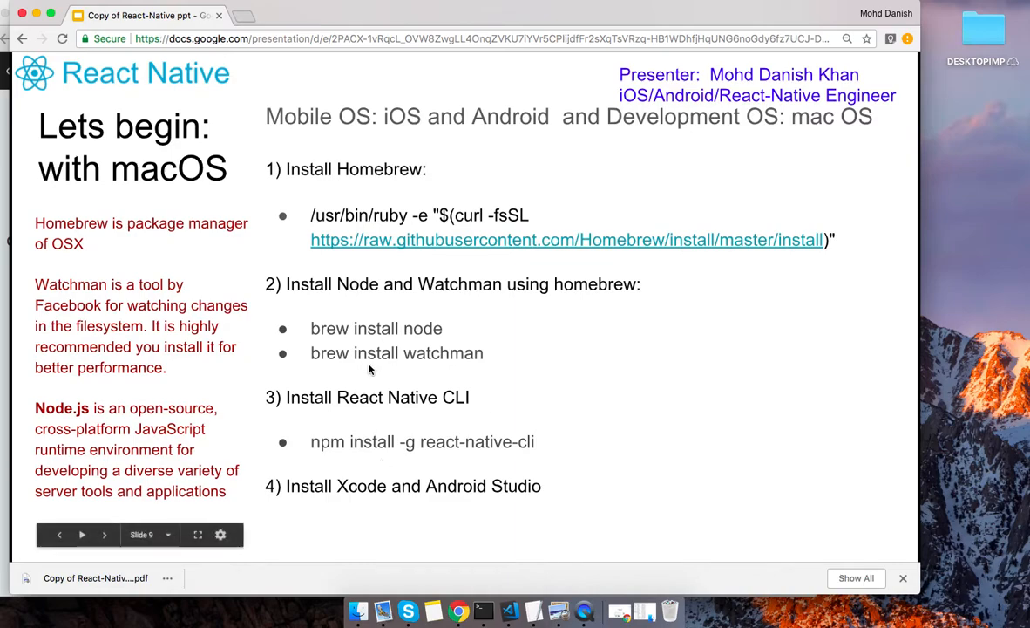
pyautogui.moveTo(320, 451)
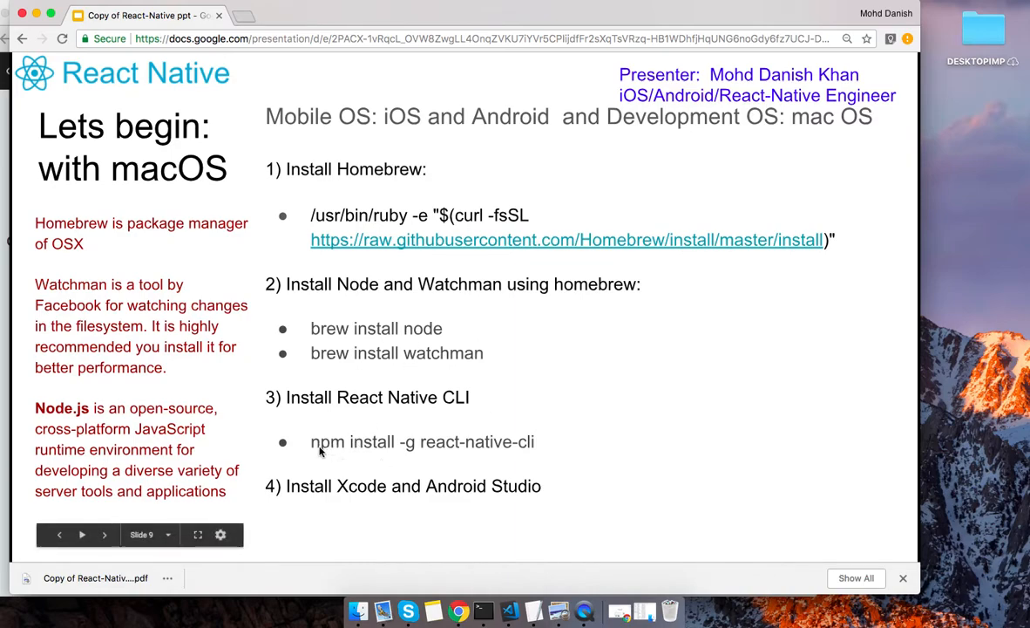
pyautogui.moveTo(336, 449)
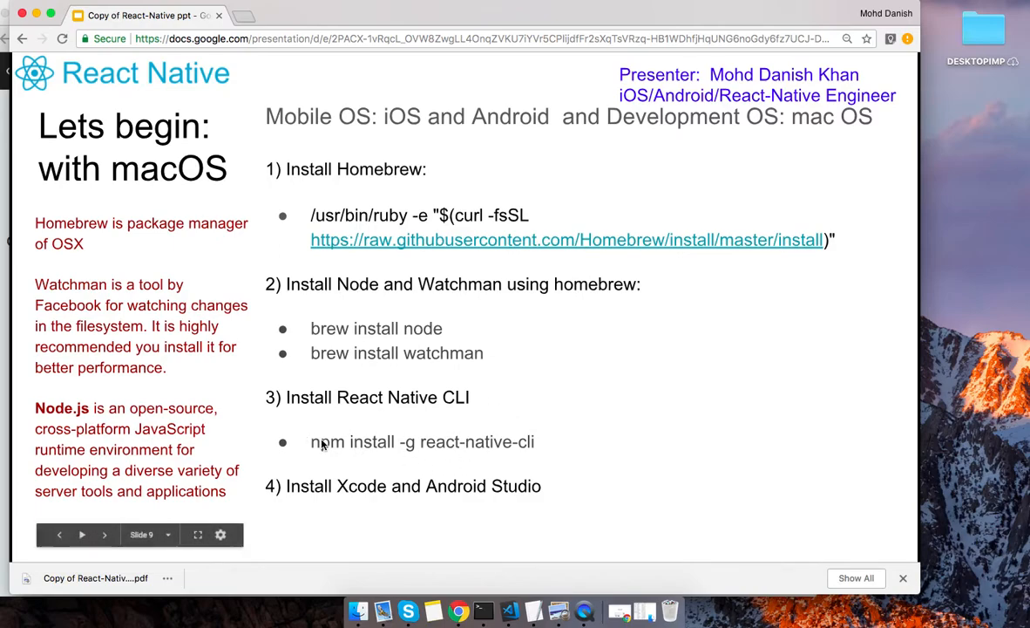
pyautogui.moveTo(415, 451)
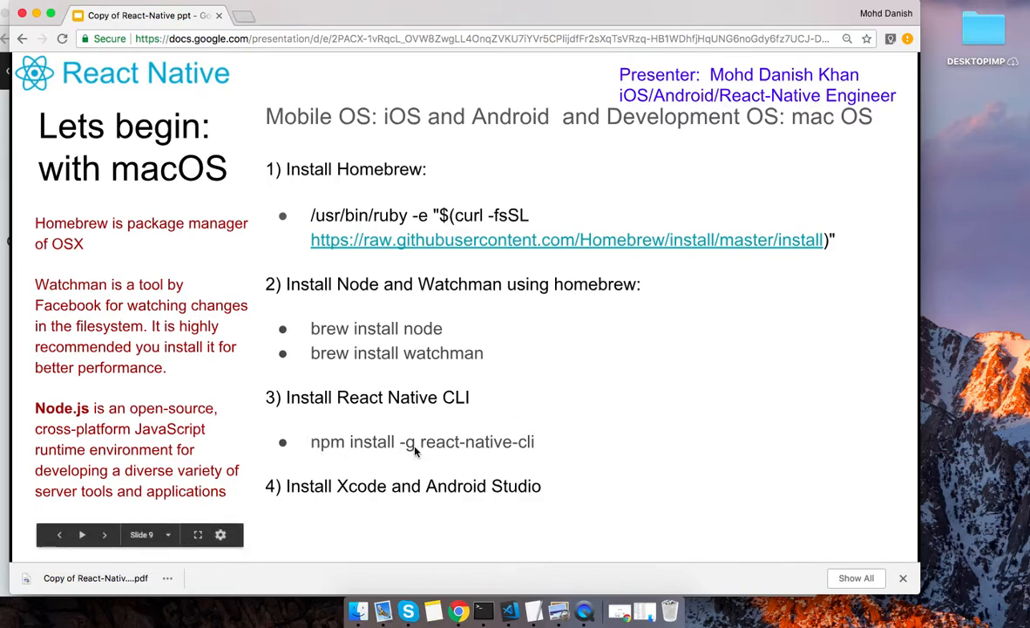
pyautogui.moveTo(434, 452)
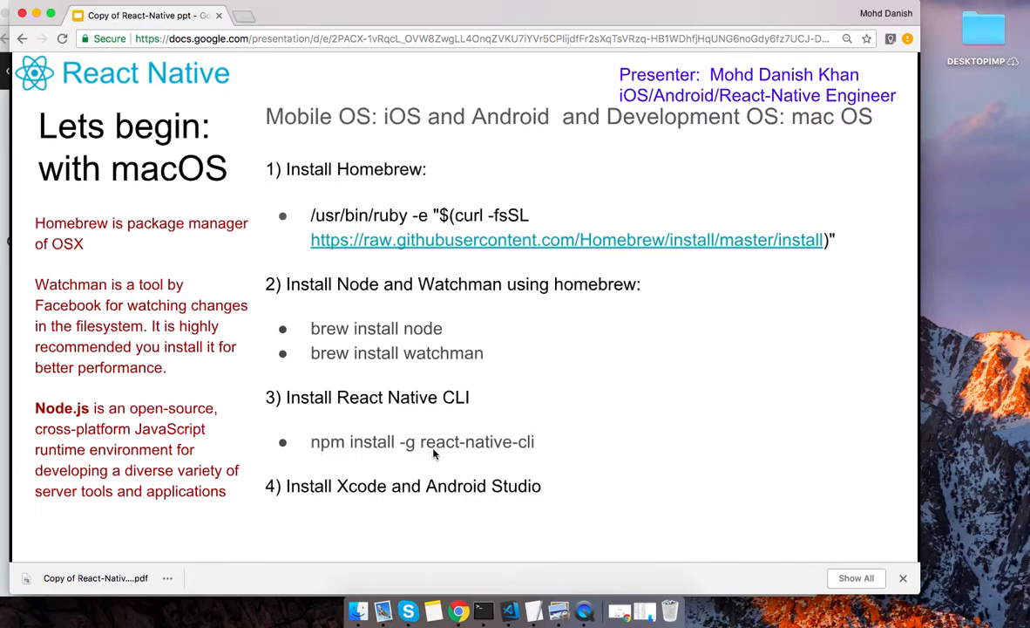
pyautogui.moveTo(542, 457)
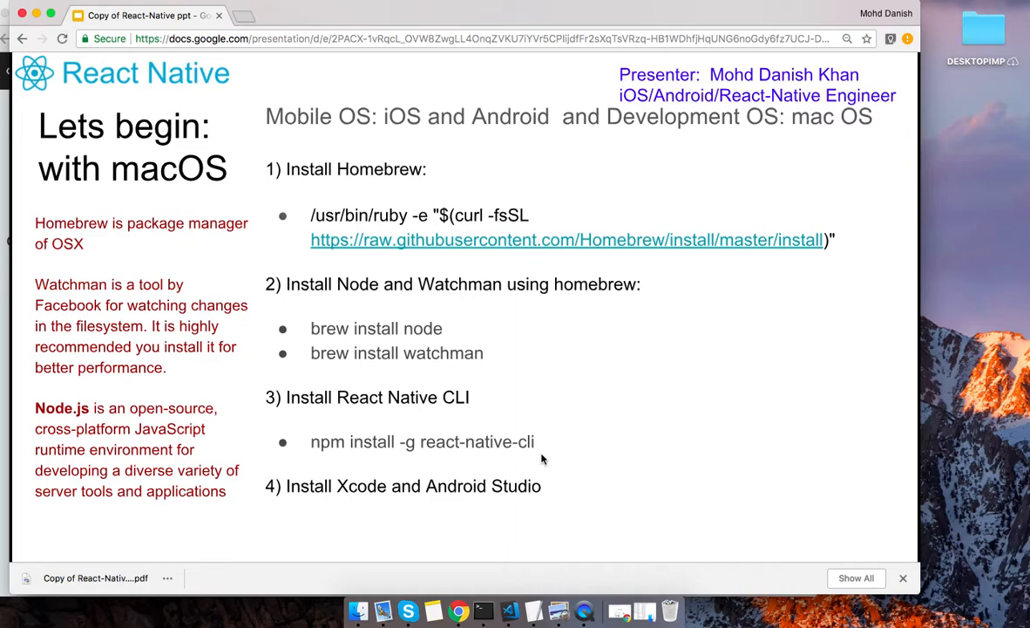
pyautogui.moveTo(346, 226)
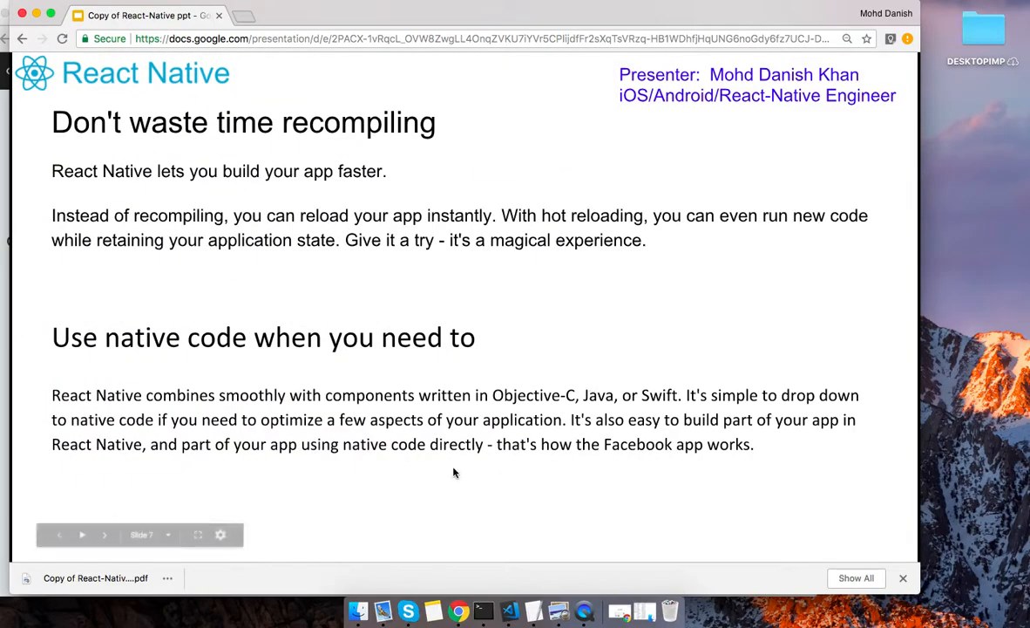
# Advance three slides to Slide 10, the Windows setup slide.
pyautogui.click(104, 535)
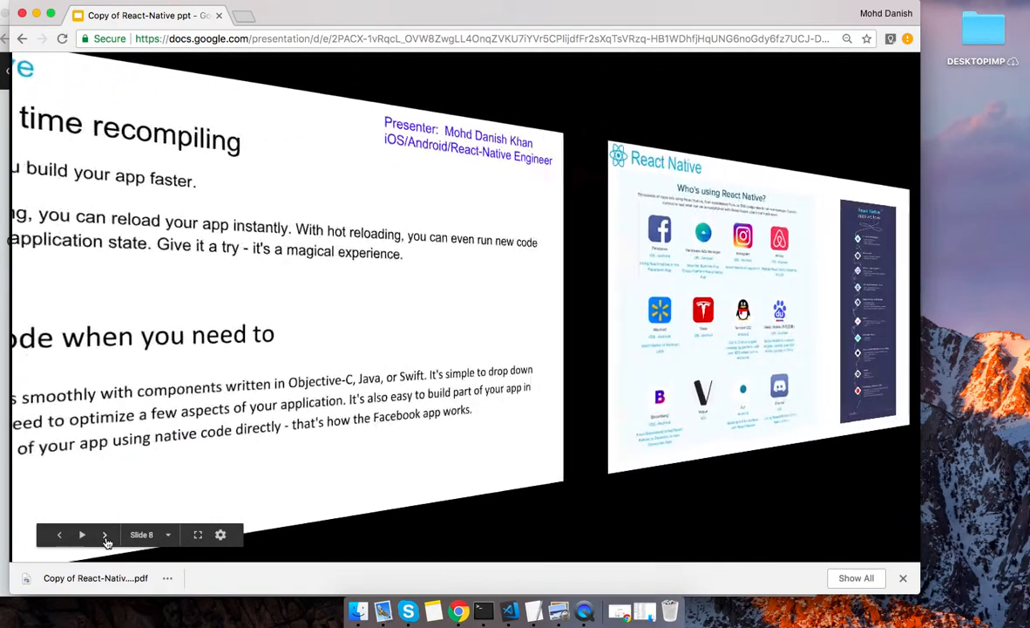
pyautogui.click(105, 534)
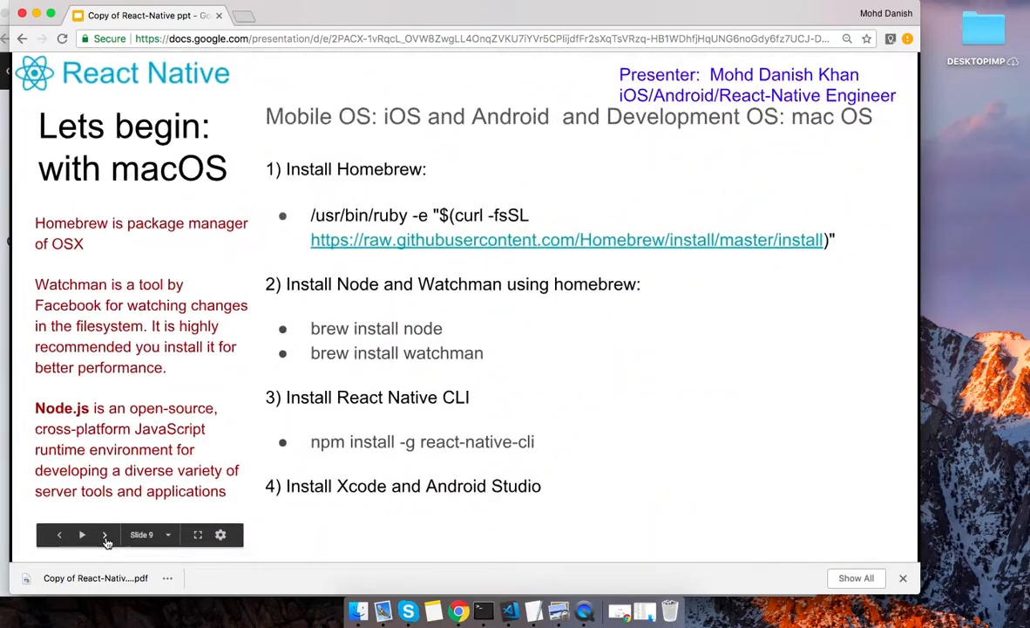
pyautogui.click(104, 534)
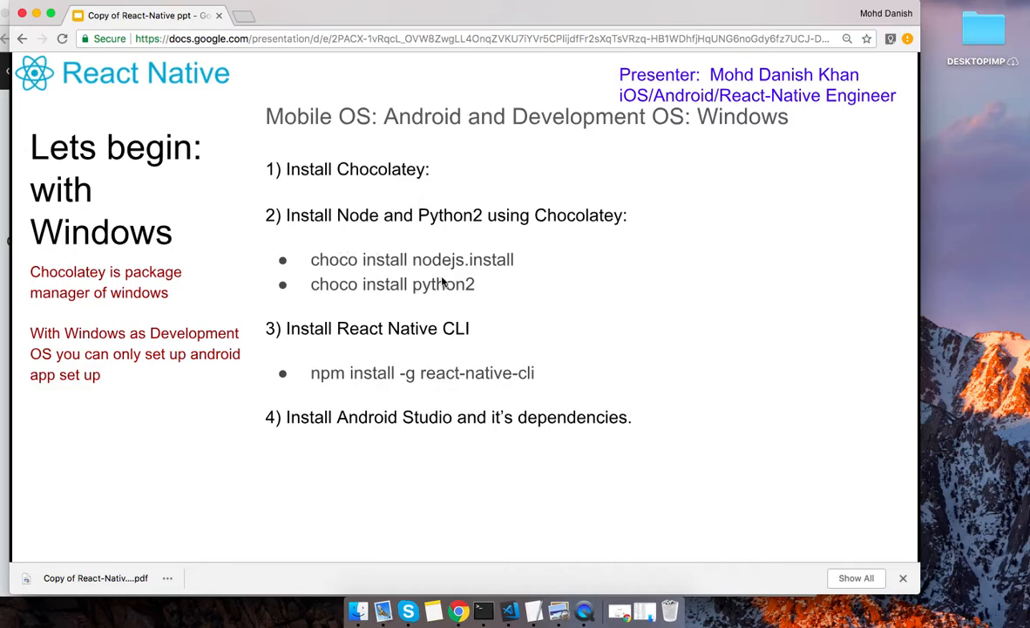
pyautogui.moveTo(435, 274)
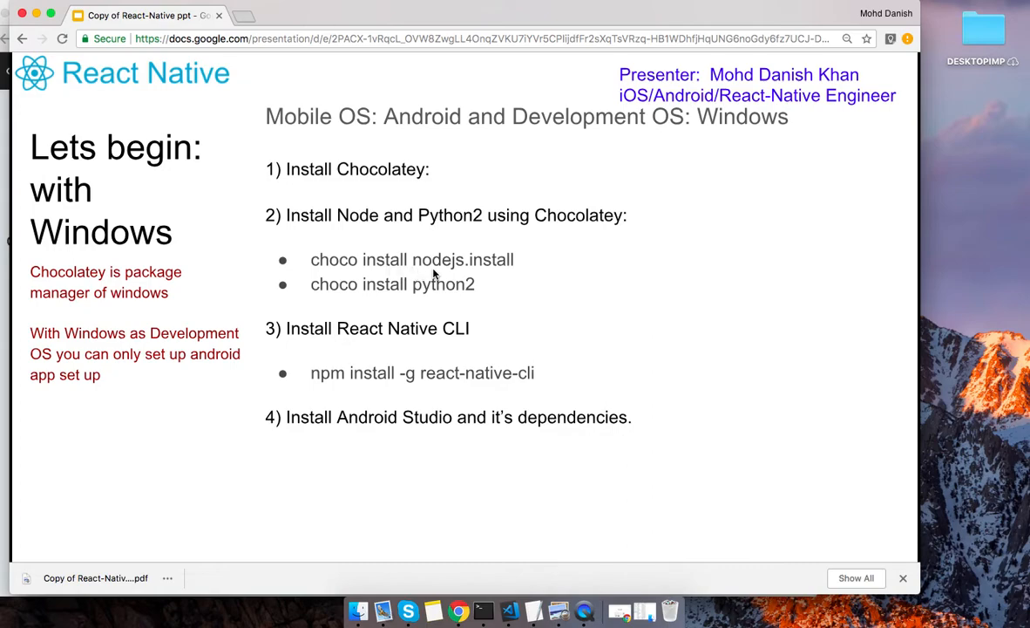
pyautogui.moveTo(302, 261)
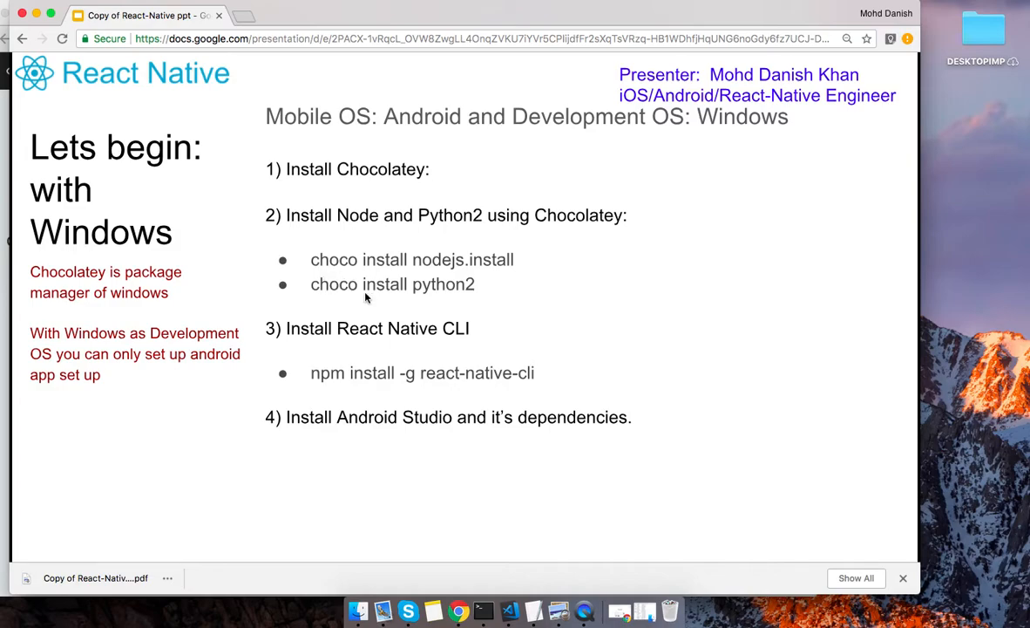
pyautogui.moveTo(343, 292)
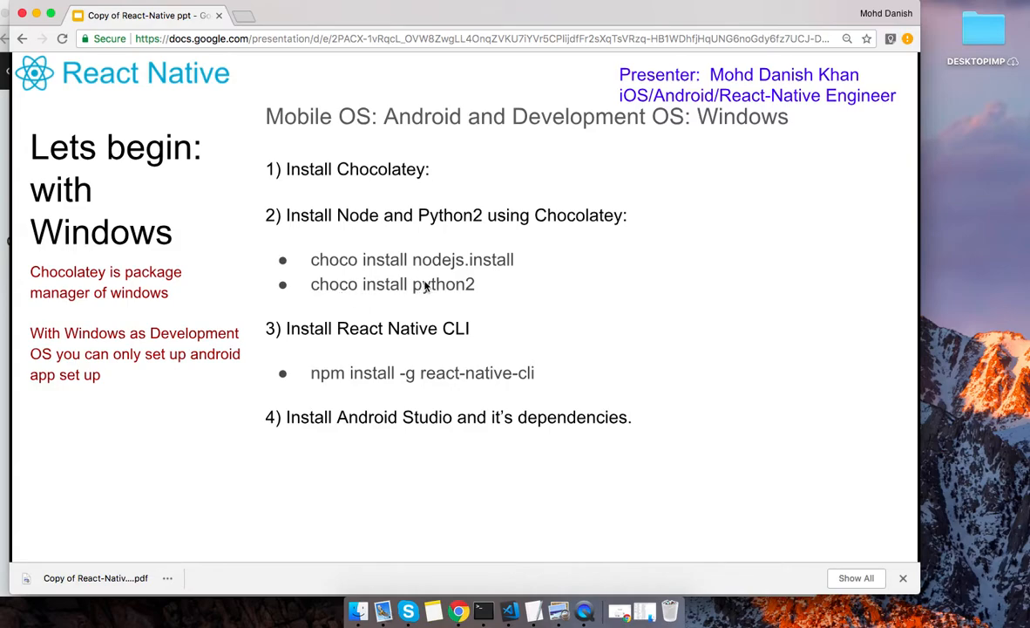
pyautogui.moveTo(436, 309)
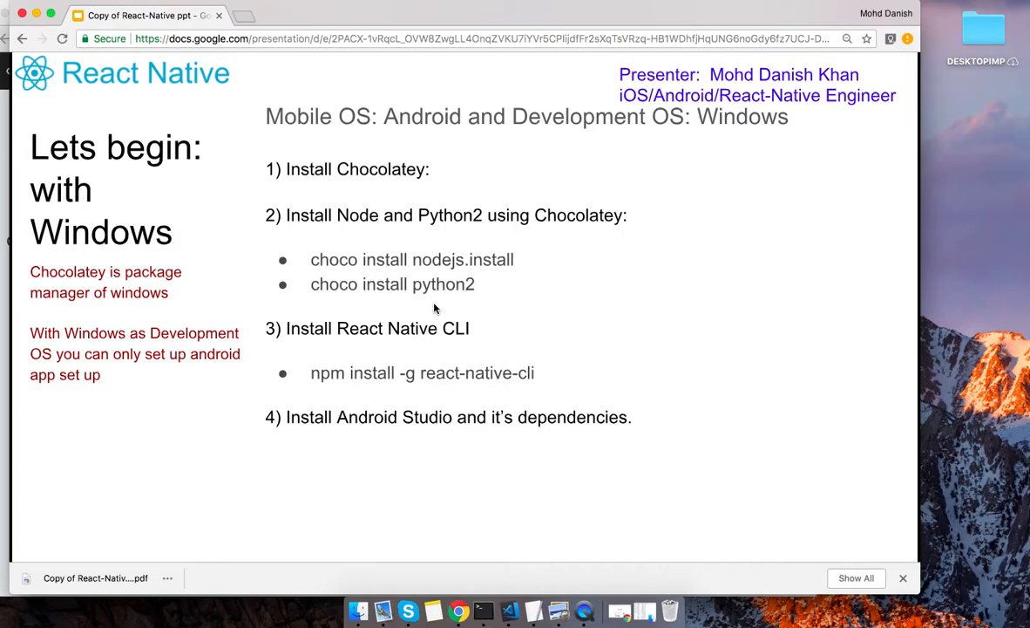
pyautogui.moveTo(131, 562)
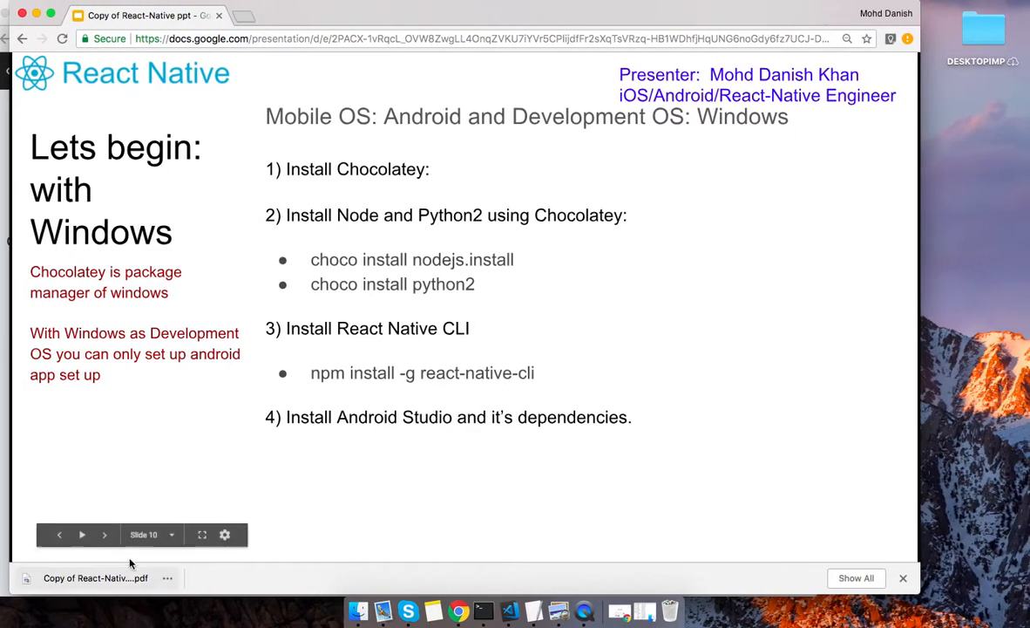
pyautogui.click(105, 535)
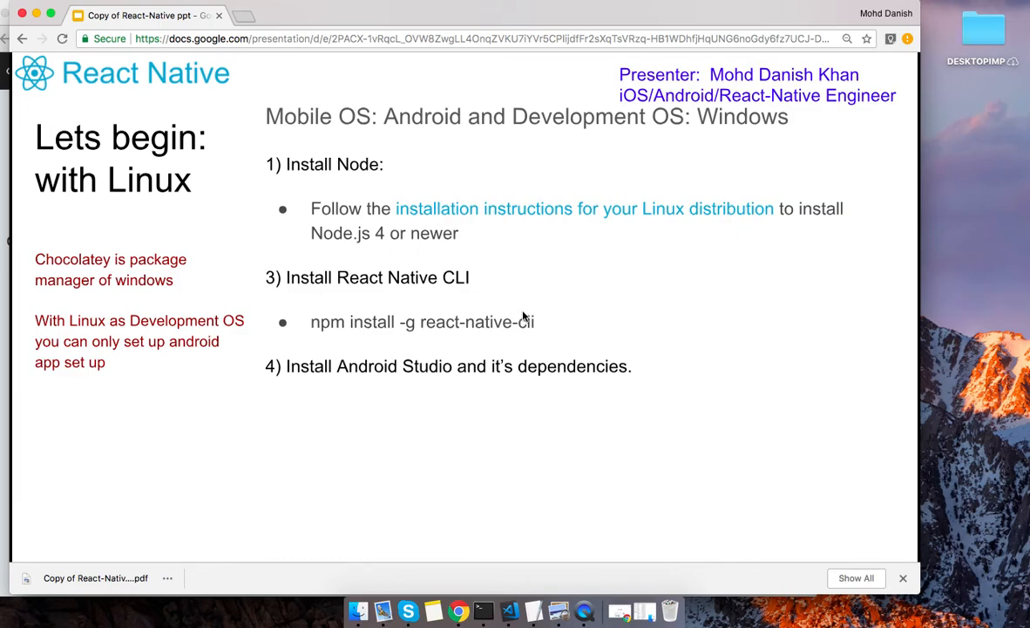
pyautogui.moveTo(91, 545)
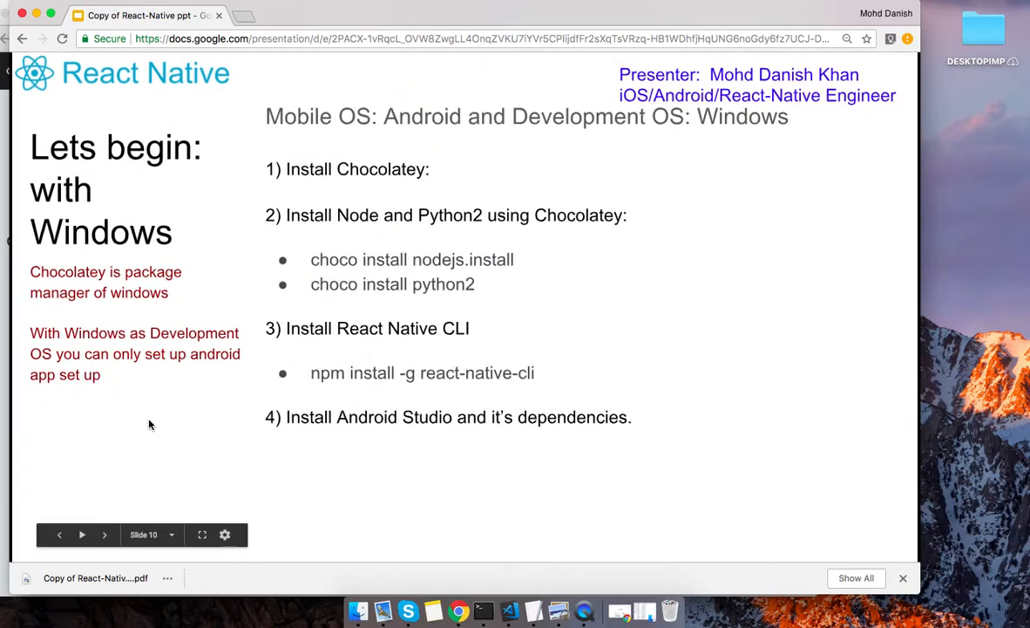
pyautogui.moveTo(225, 391)
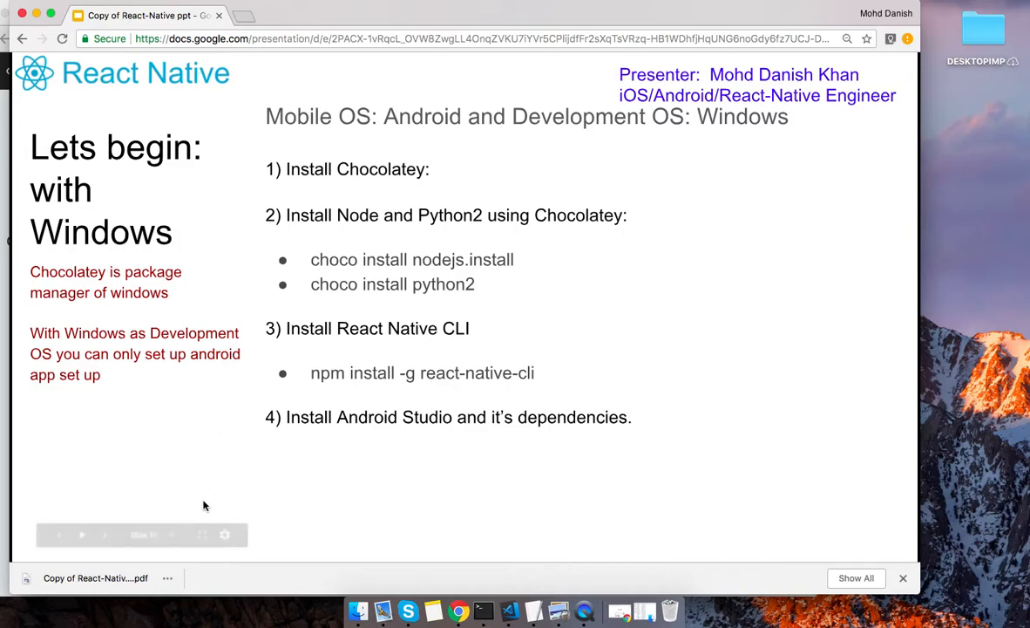
# Advance to the Linux setup slide.
pyautogui.click(104, 534)
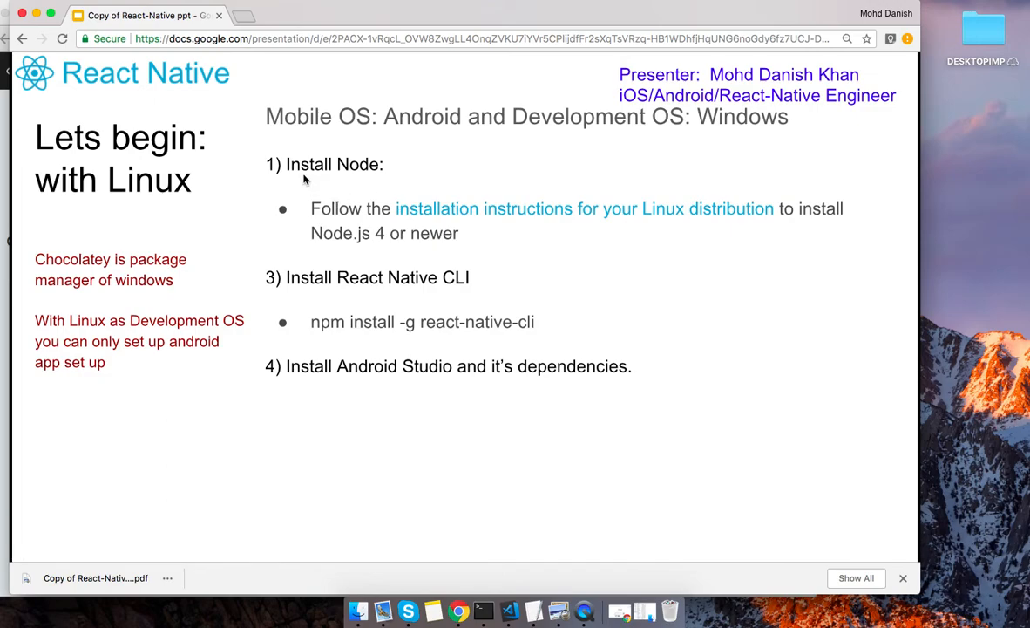
pyautogui.moveTo(144, 273)
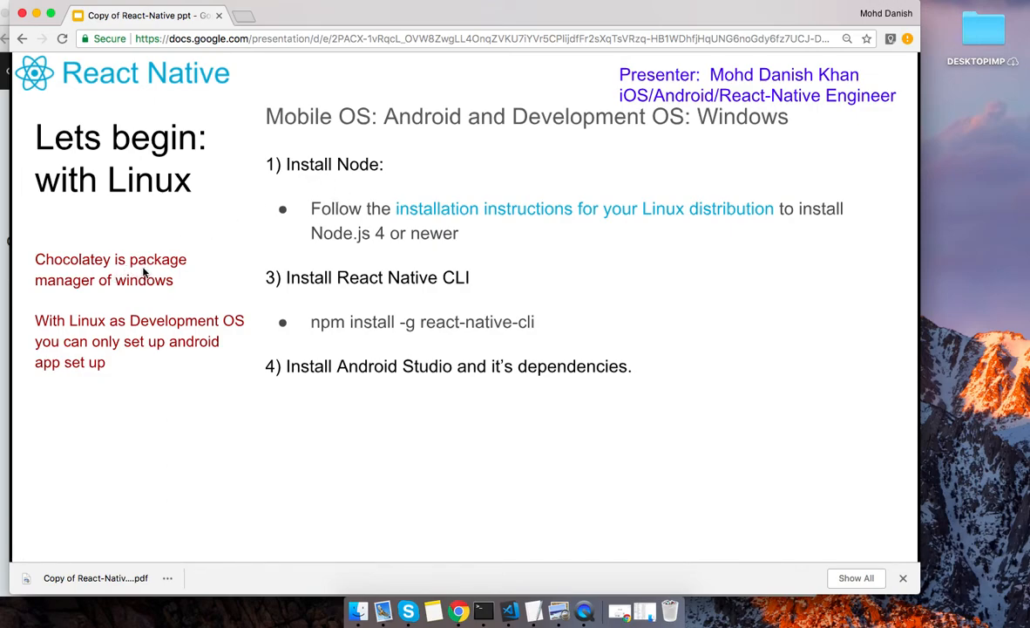
pyautogui.moveTo(324, 191)
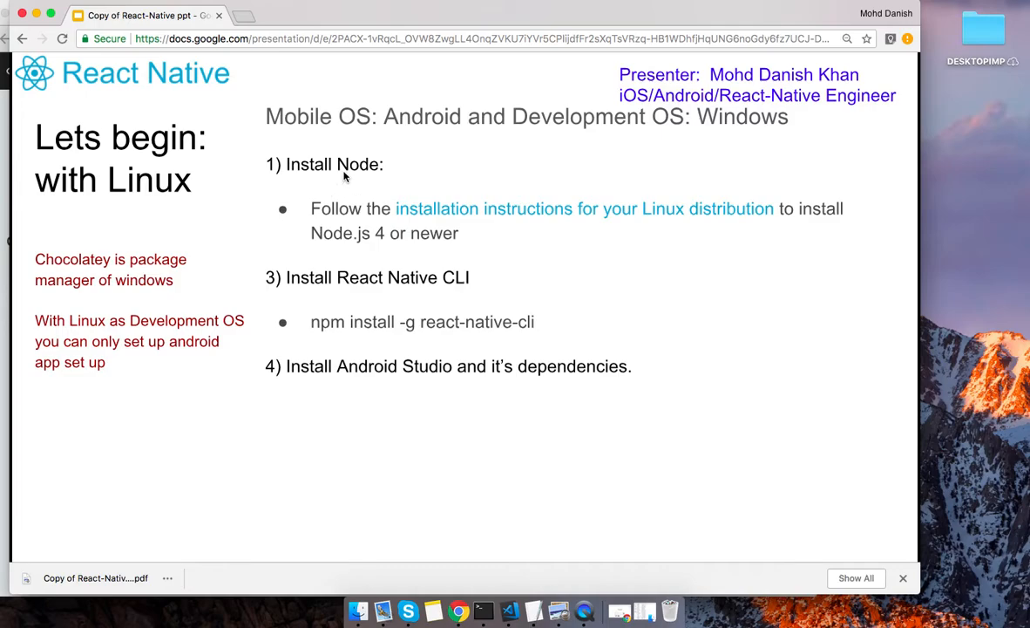
pyautogui.moveTo(361, 173)
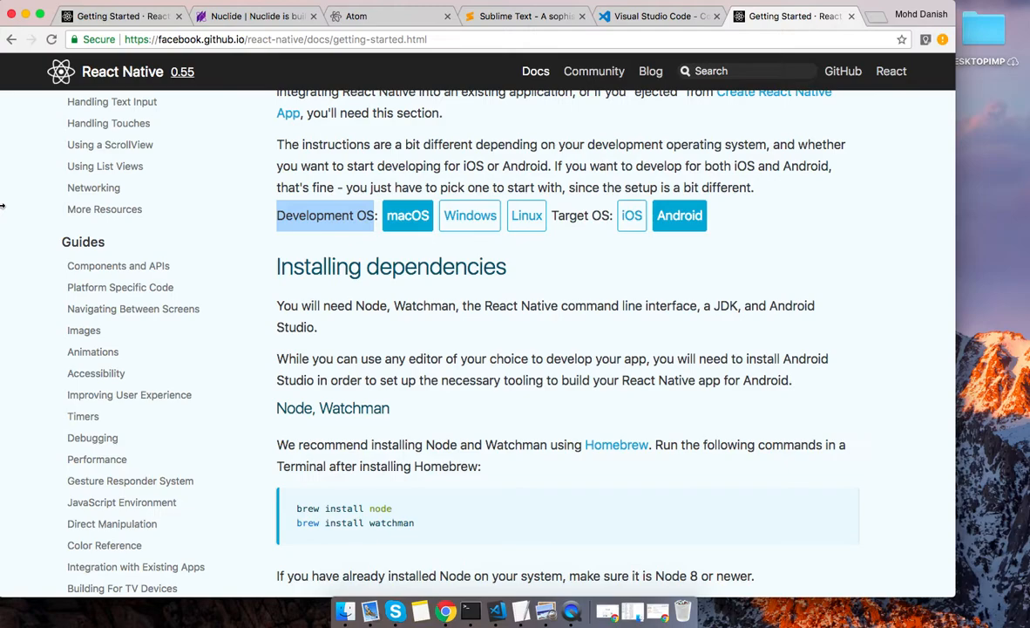
# Switch between the Nuclide and Atom tabs, ending on the Nuclide homepage.
pyautogui.click(253, 16)
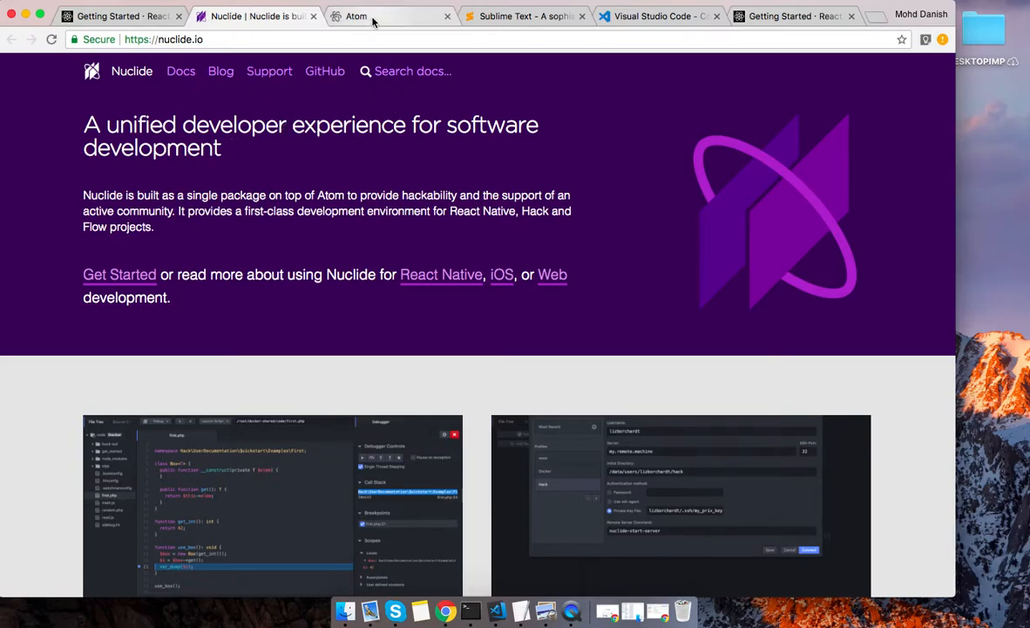
pyautogui.click(387, 16)
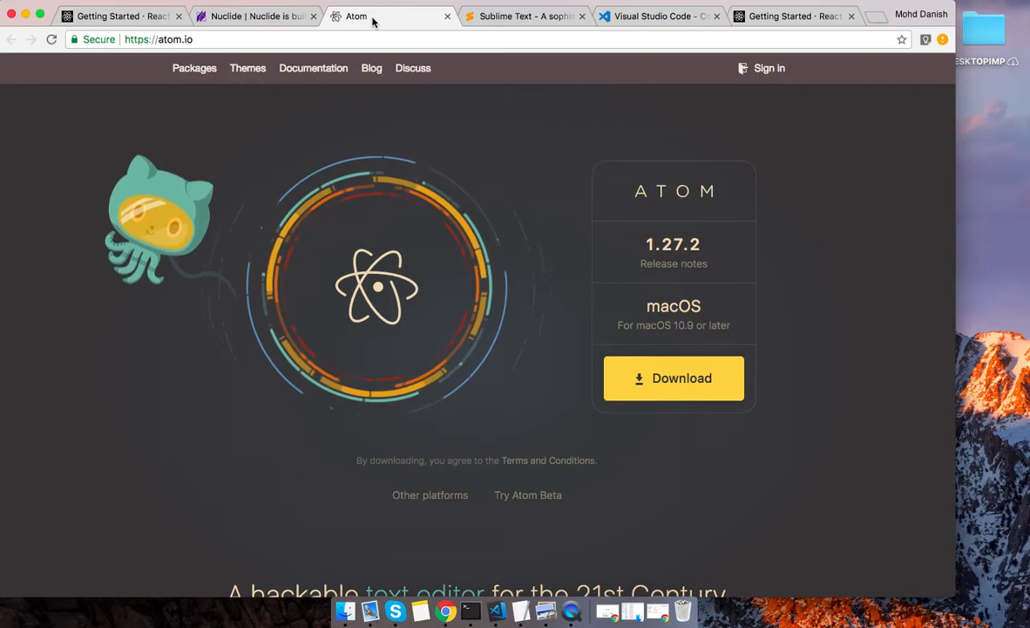
pyautogui.moveTo(192, 524)
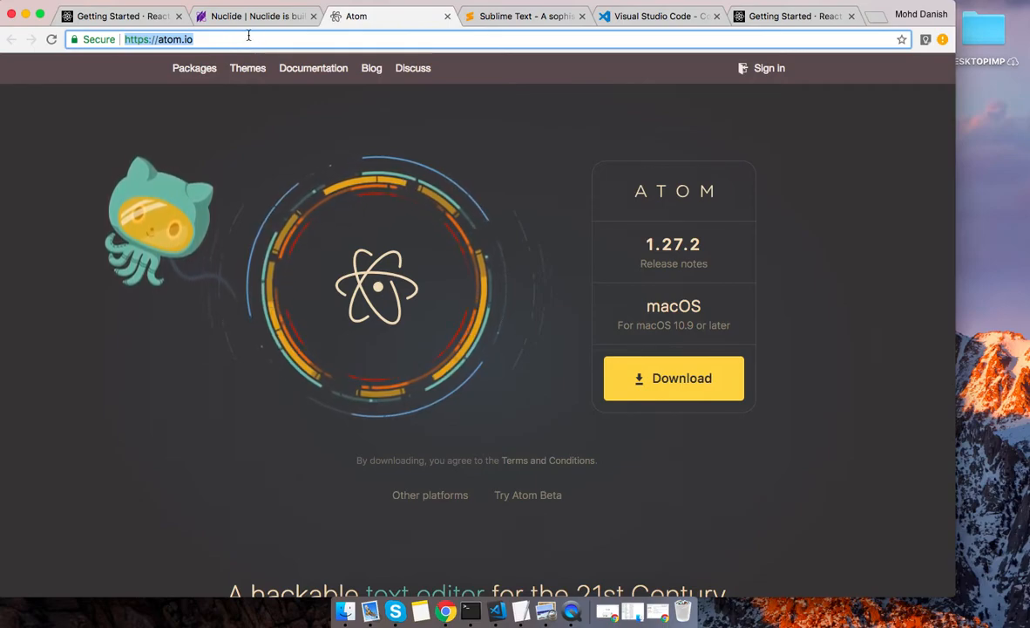
pyautogui.click(253, 16)
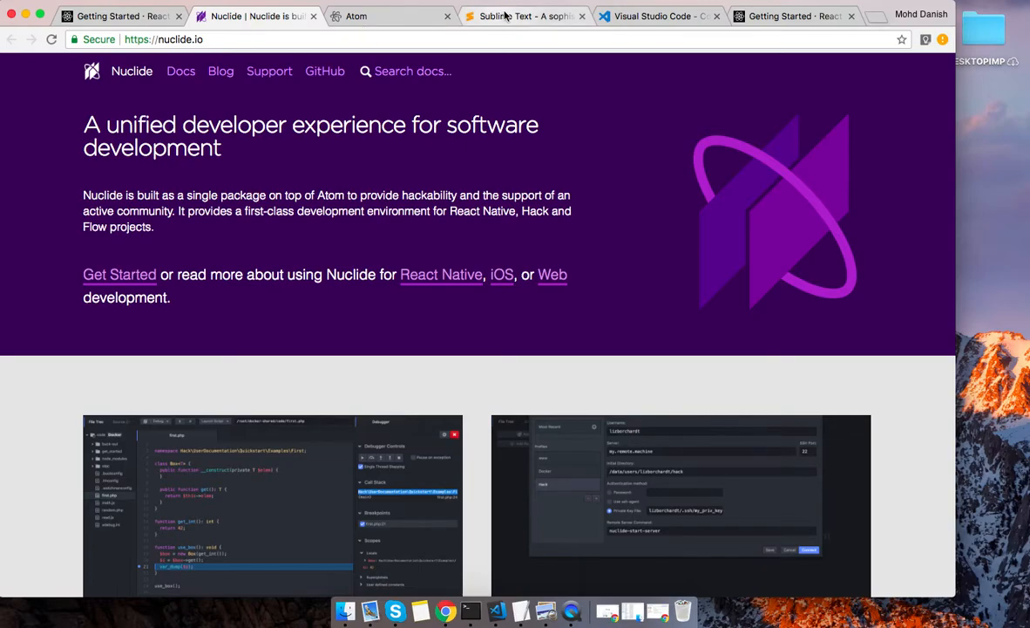
# Cycle through the Sublime Text, Visual Studio Code and Nuclide tabs, ending on Visual Studio Code.
pyautogui.click(524, 16)
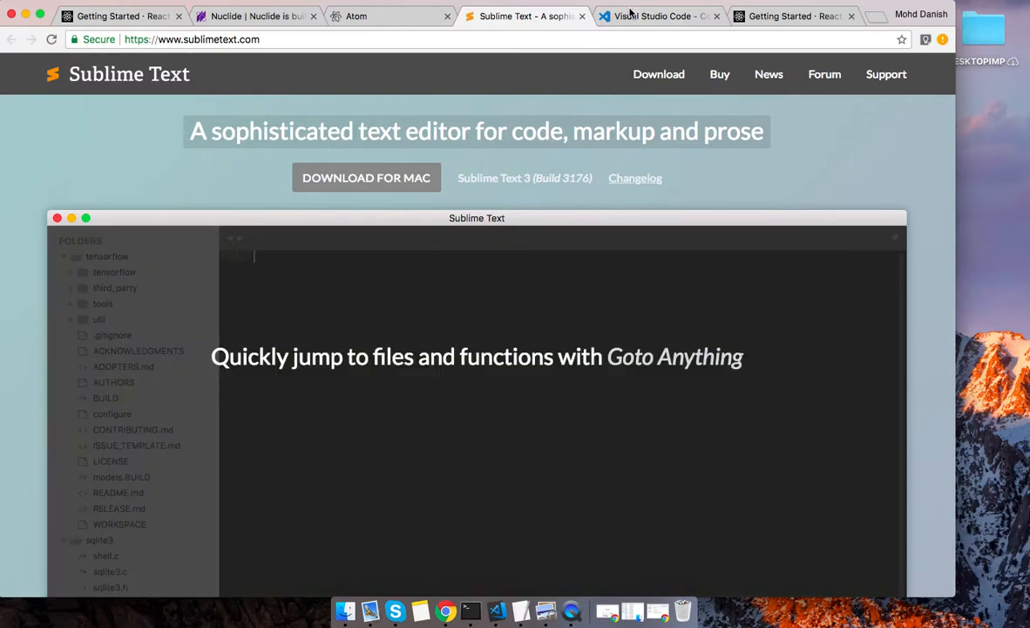
pyautogui.click(658, 16)
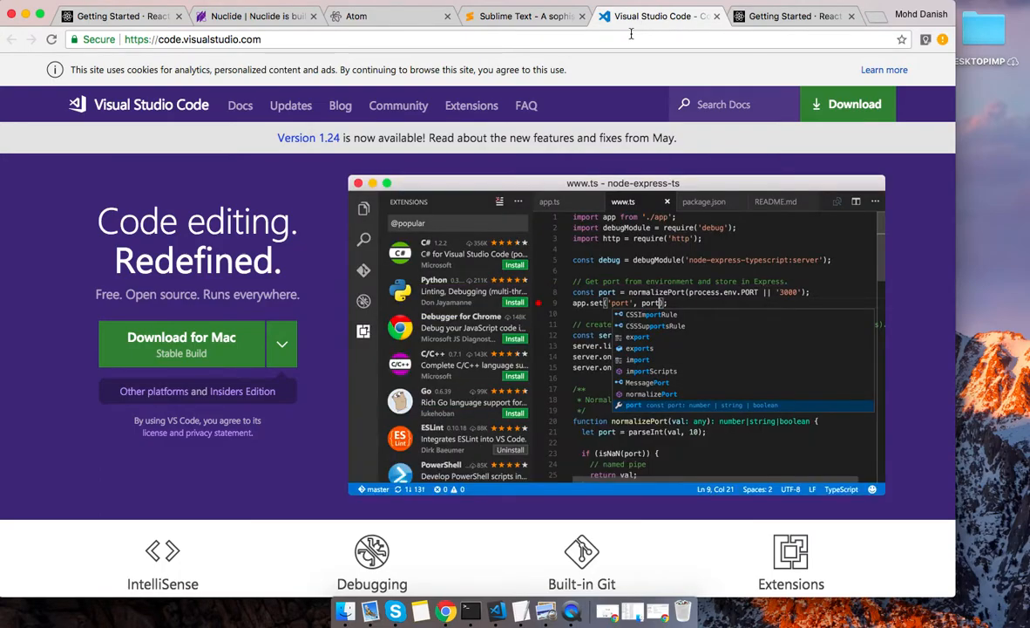
pyautogui.moveTo(427, 255)
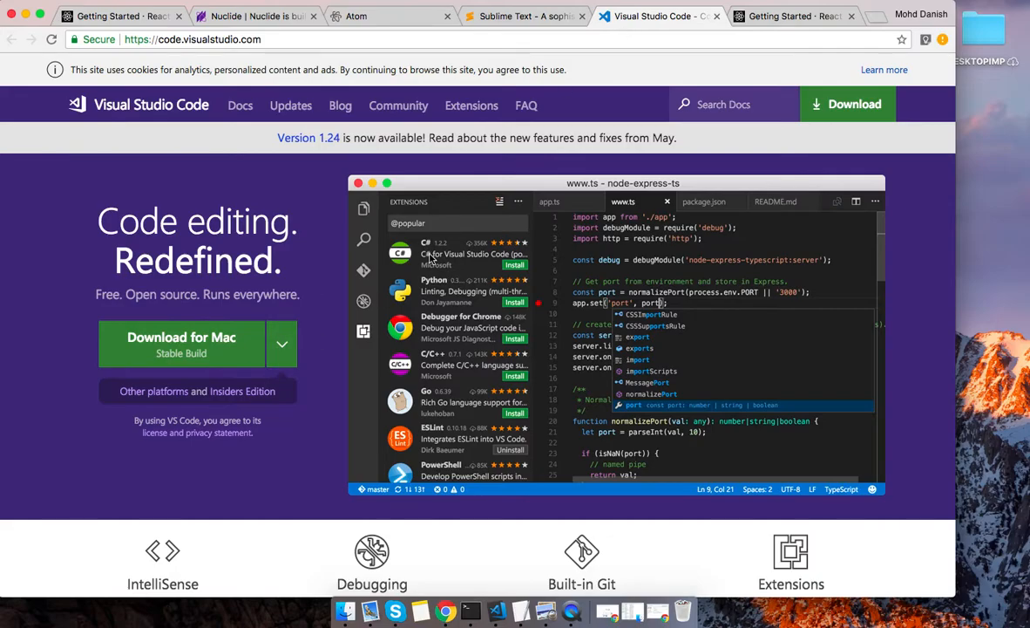
pyautogui.scroll(-3)
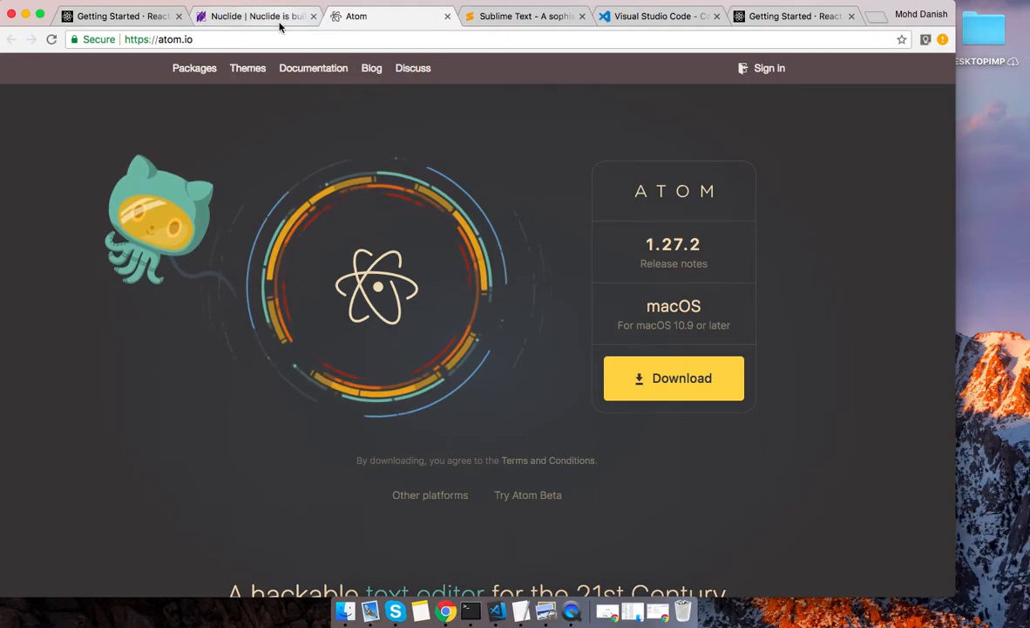
pyautogui.click(253, 15)
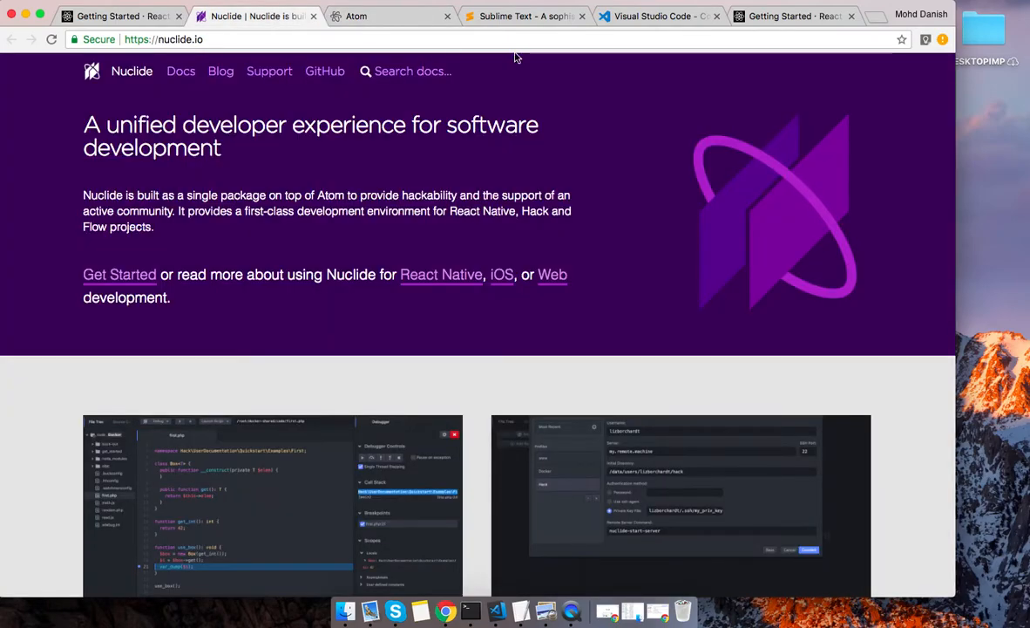
pyautogui.click(654, 16)
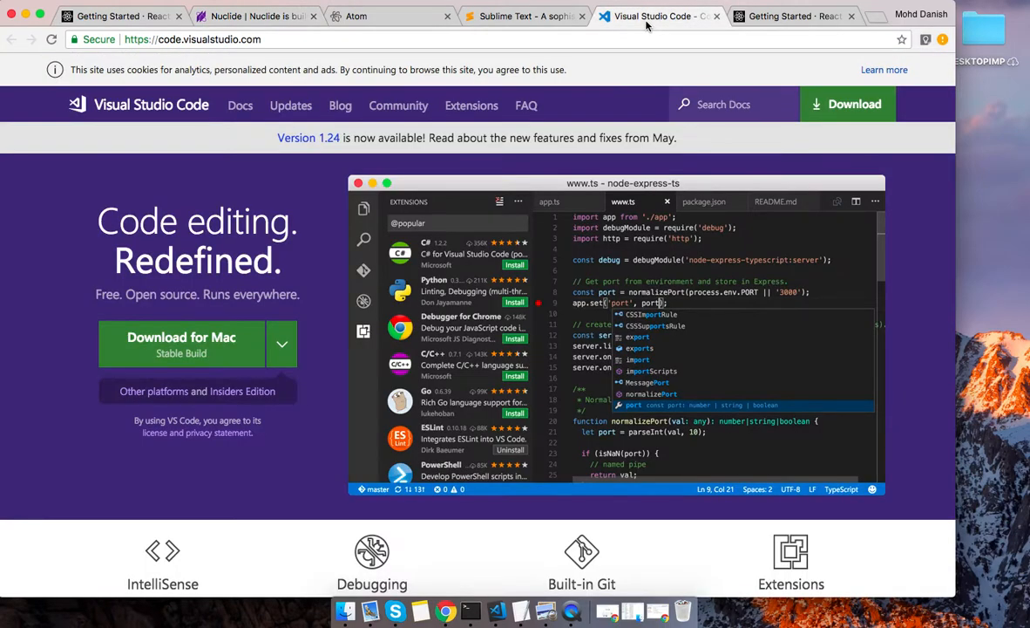